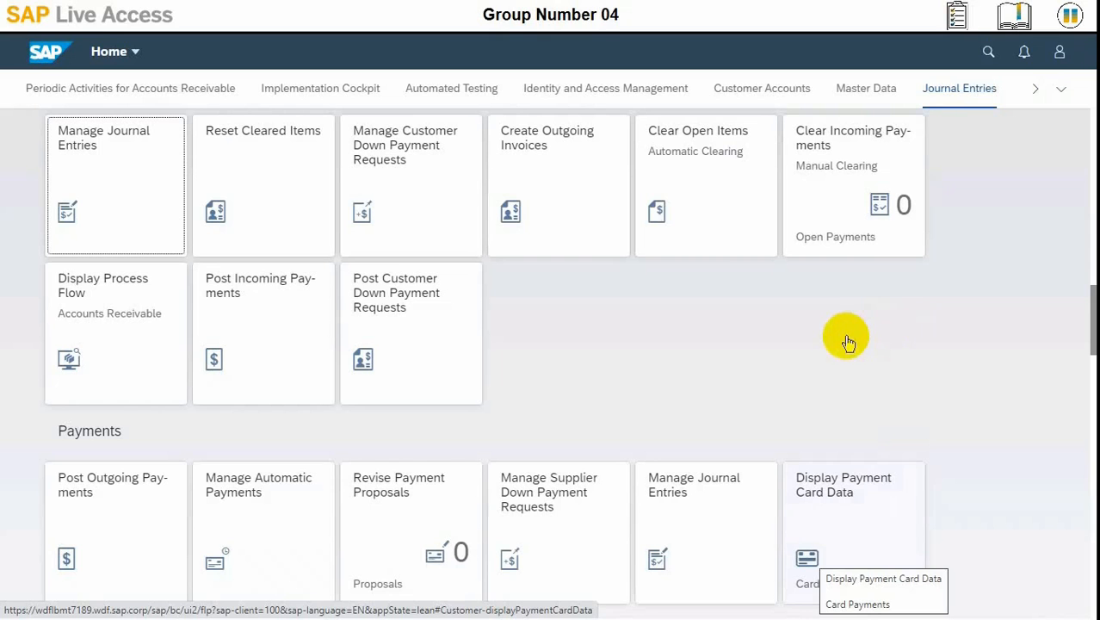
pyautogui.moveTo(847, 336)
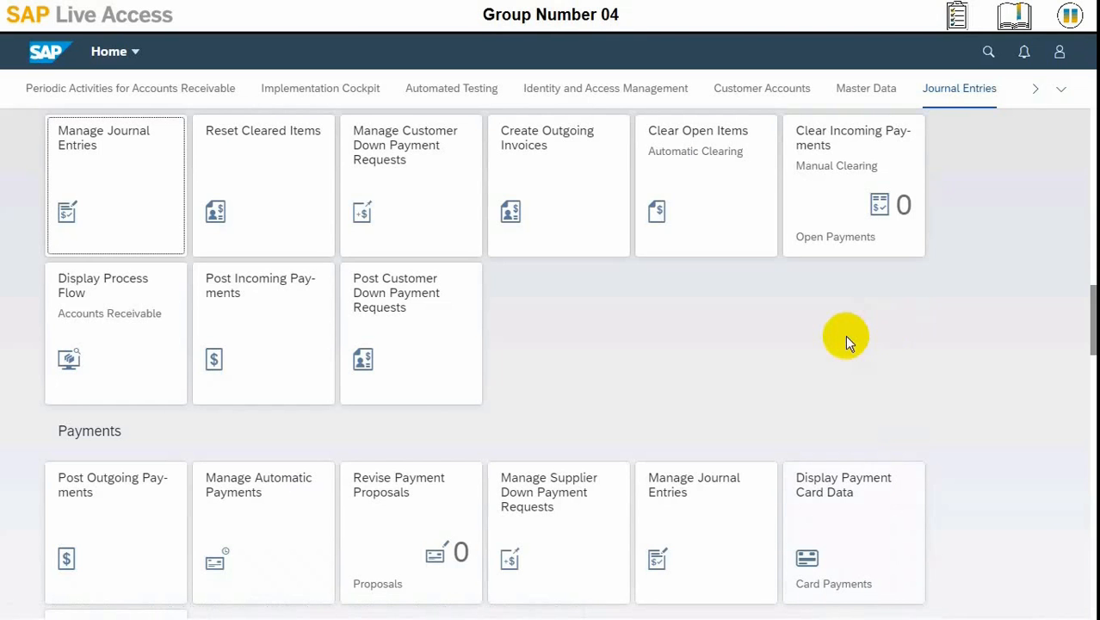
pyautogui.moveTo(845, 352)
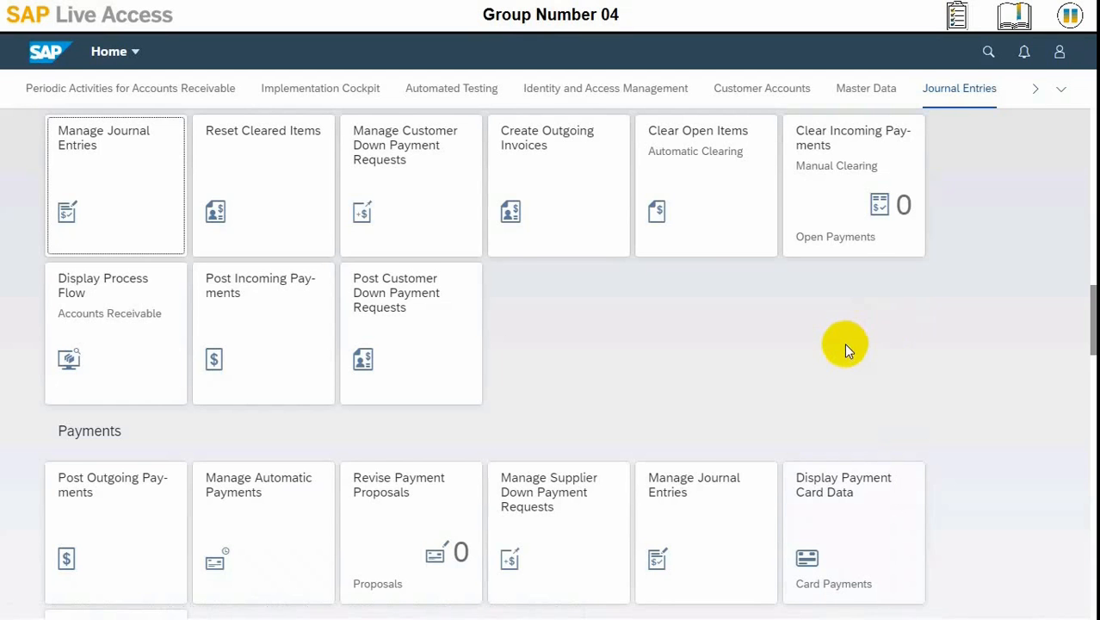
# Jump to the Identity and Access Management app group on the launchpad home.
pyautogui.click(605, 88)
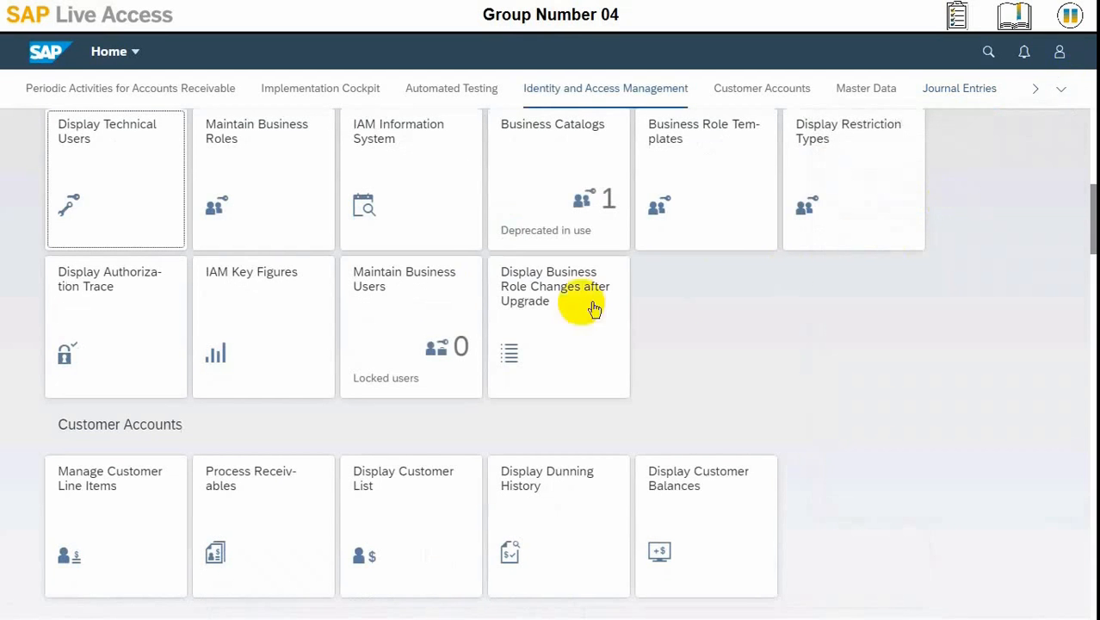
# In Maintain Business Users, find user S4C-04 and view its general data and assigned roles.
pyautogui.click(410, 284)
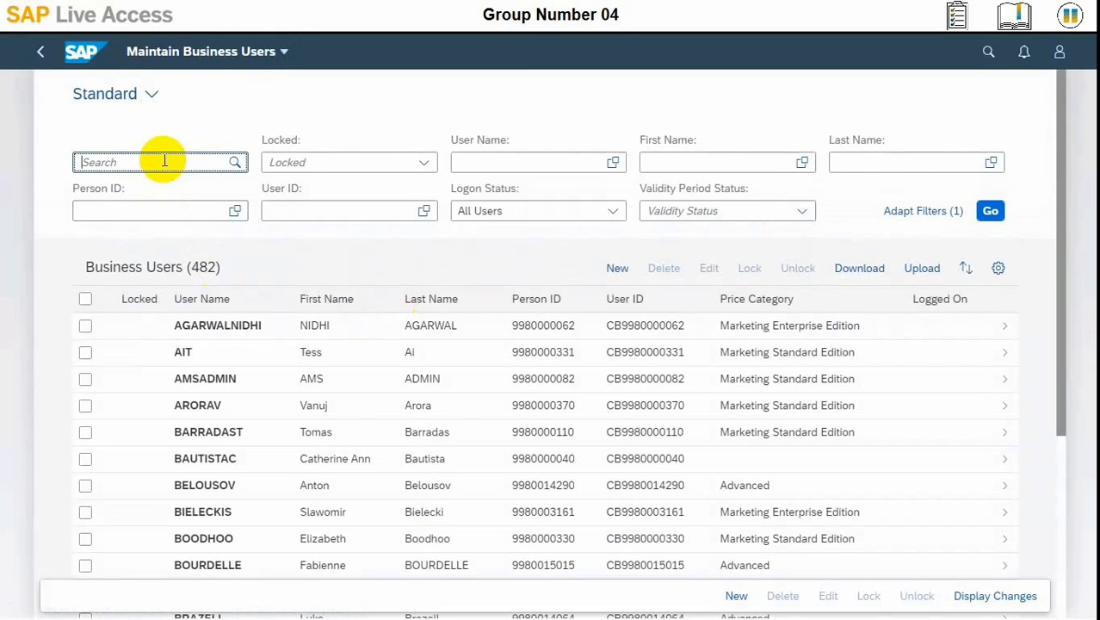
pyautogui.write('s4c-04')
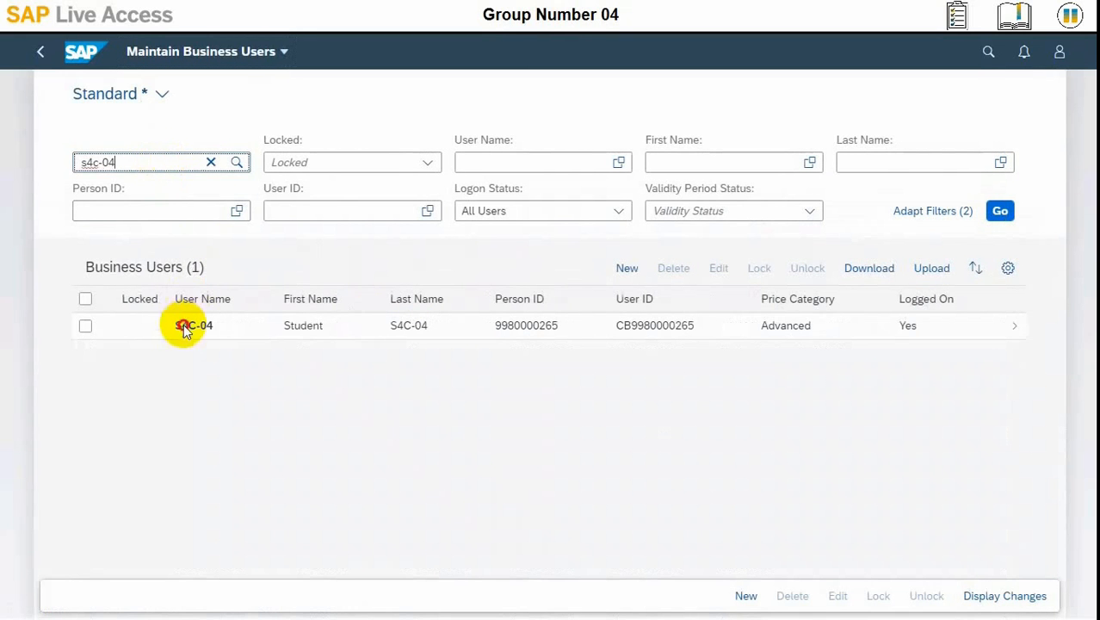
pyautogui.click(193, 324)
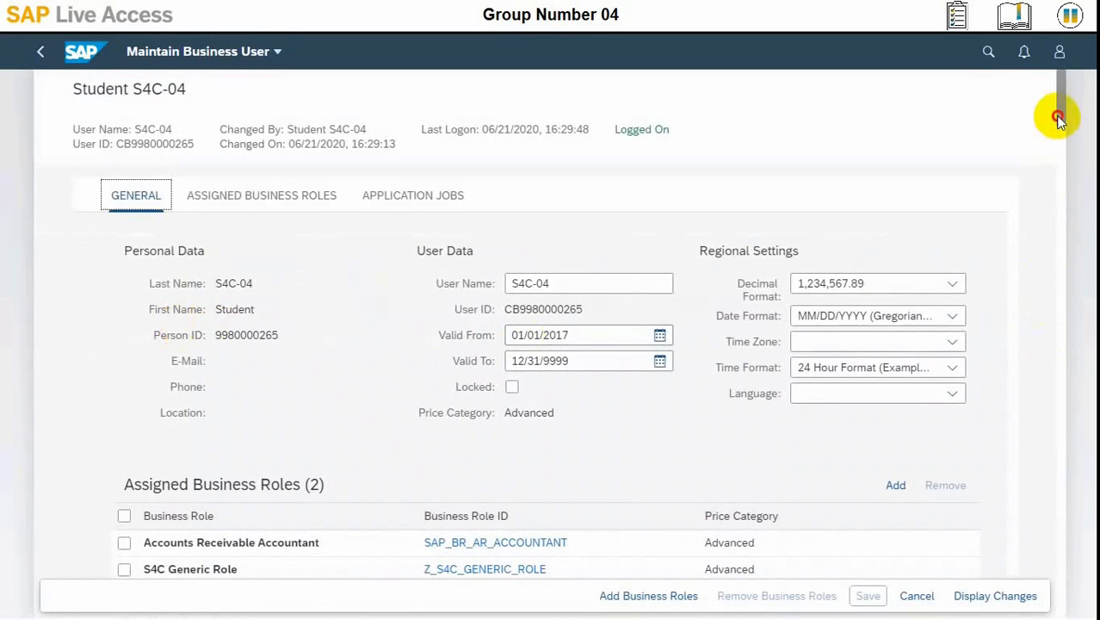
pyautogui.scroll(-3)
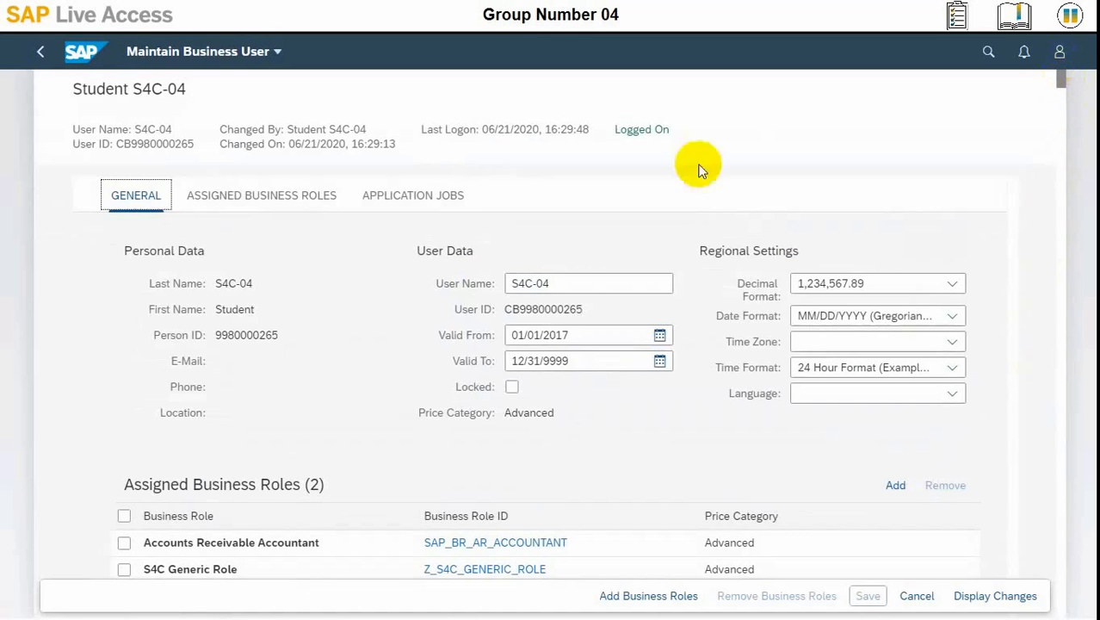
pyautogui.moveTo(177, 89)
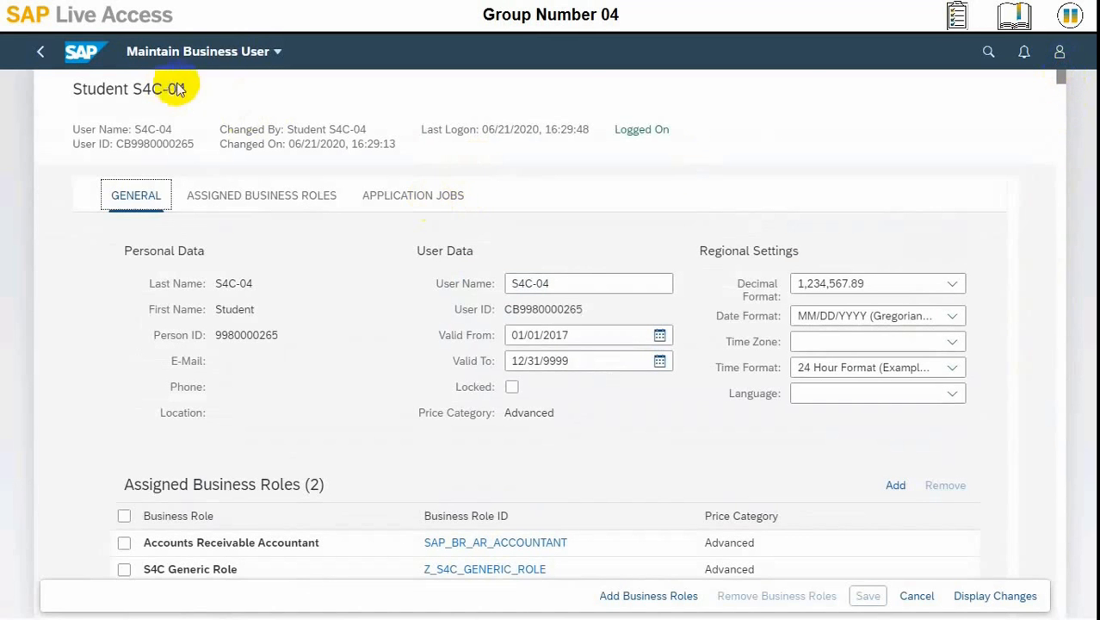
pyautogui.moveTo(85, 52)
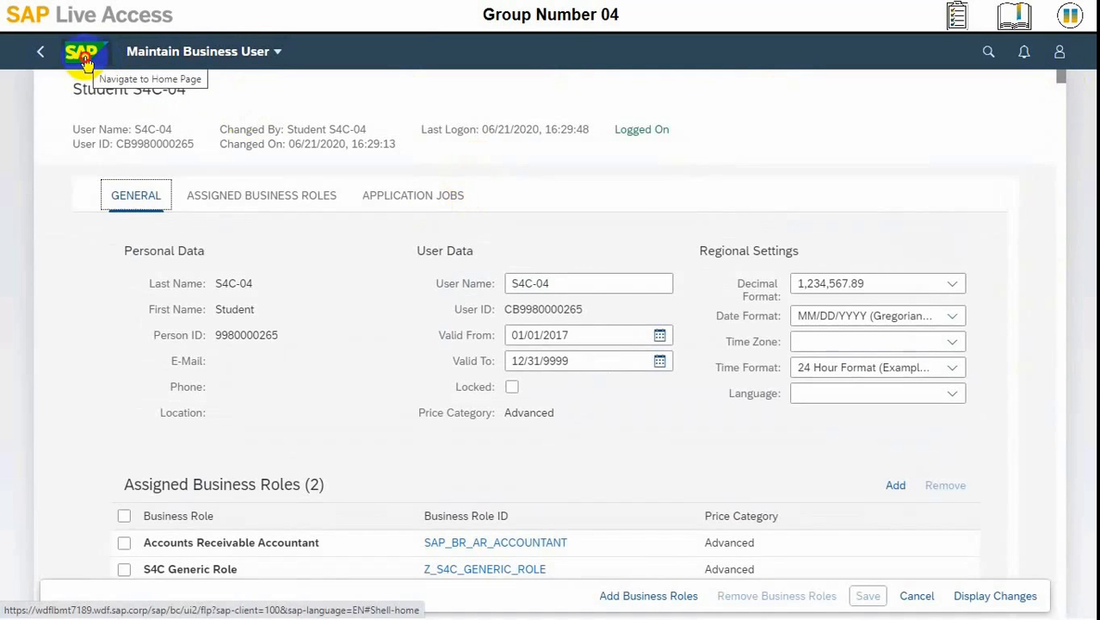
# Return to the launchpad home and jump to the Customer Accounts app group.
pyautogui.click(84, 61)
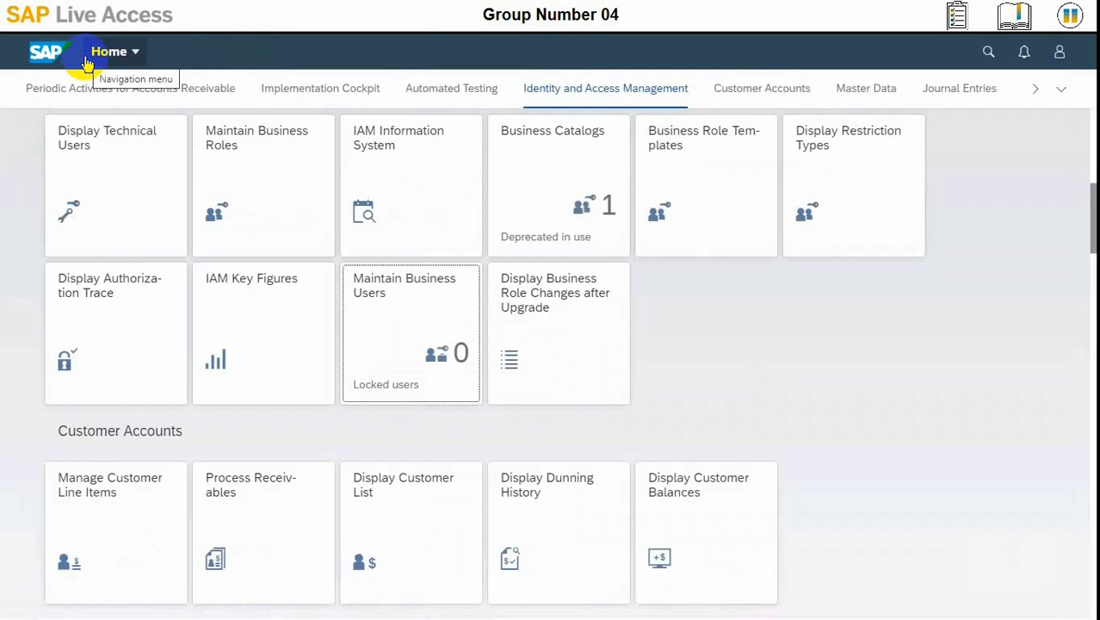
pyautogui.moveTo(375, 176)
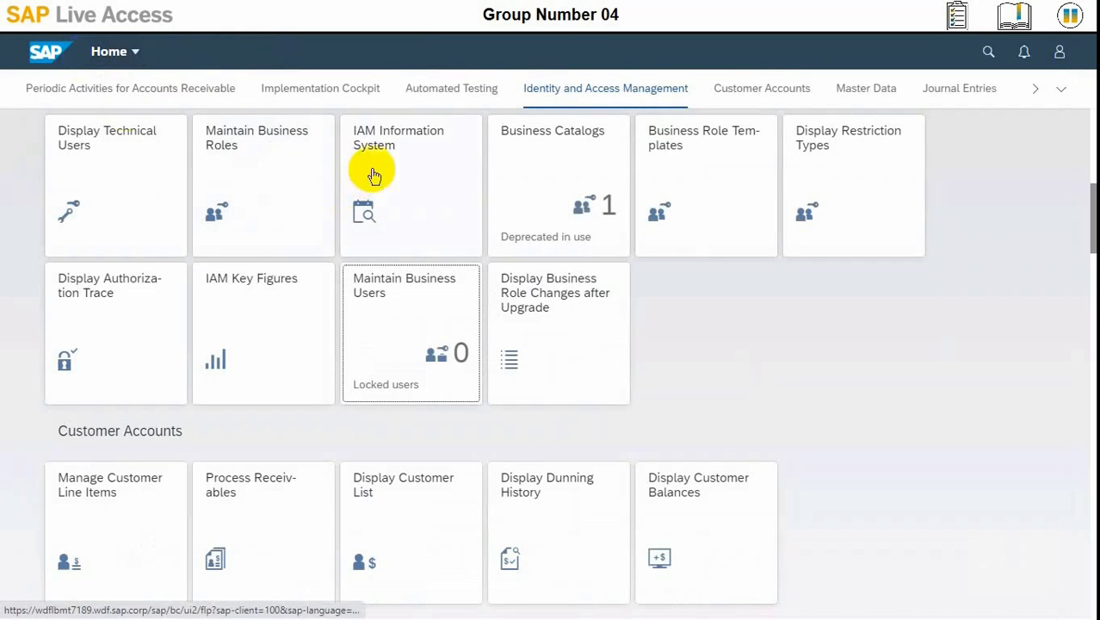
pyautogui.click(1060, 88)
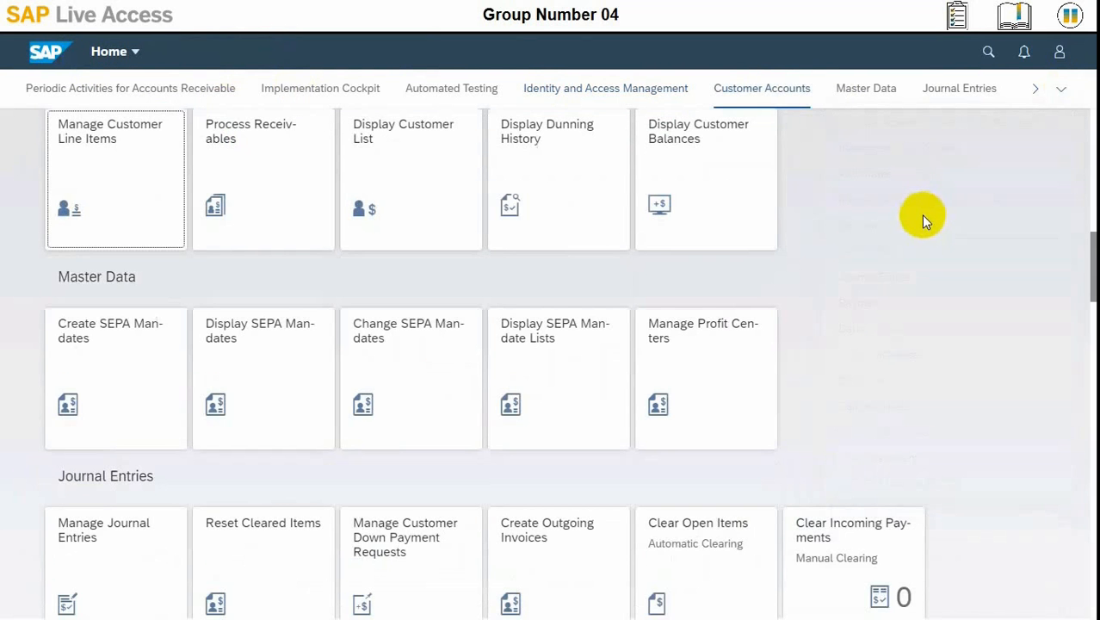
pyautogui.moveTo(912, 217)
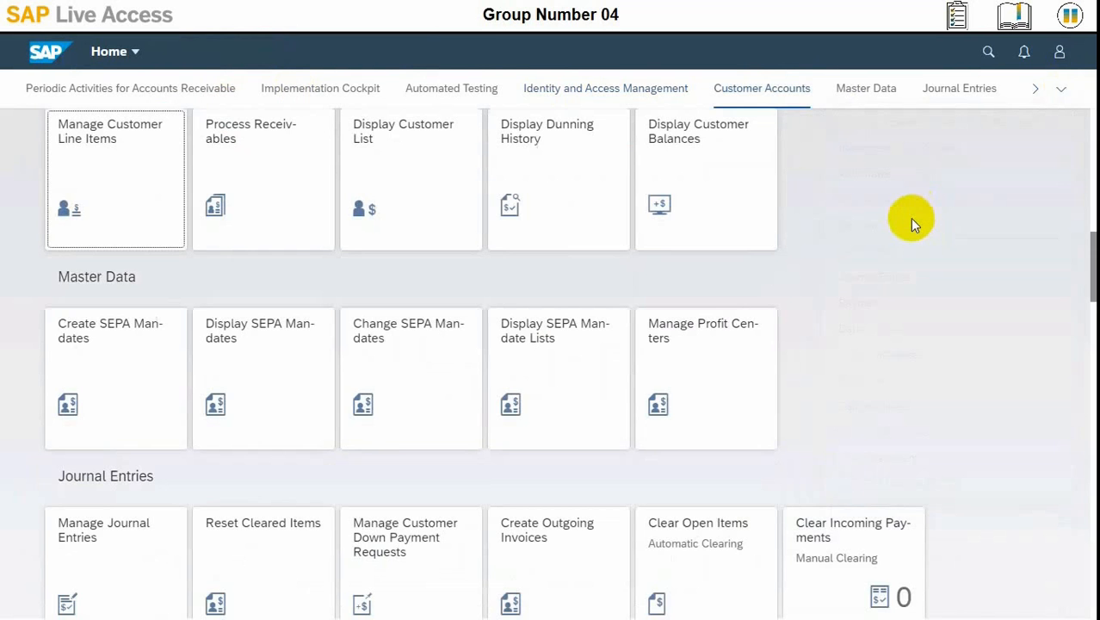
pyautogui.moveTo(306, 188)
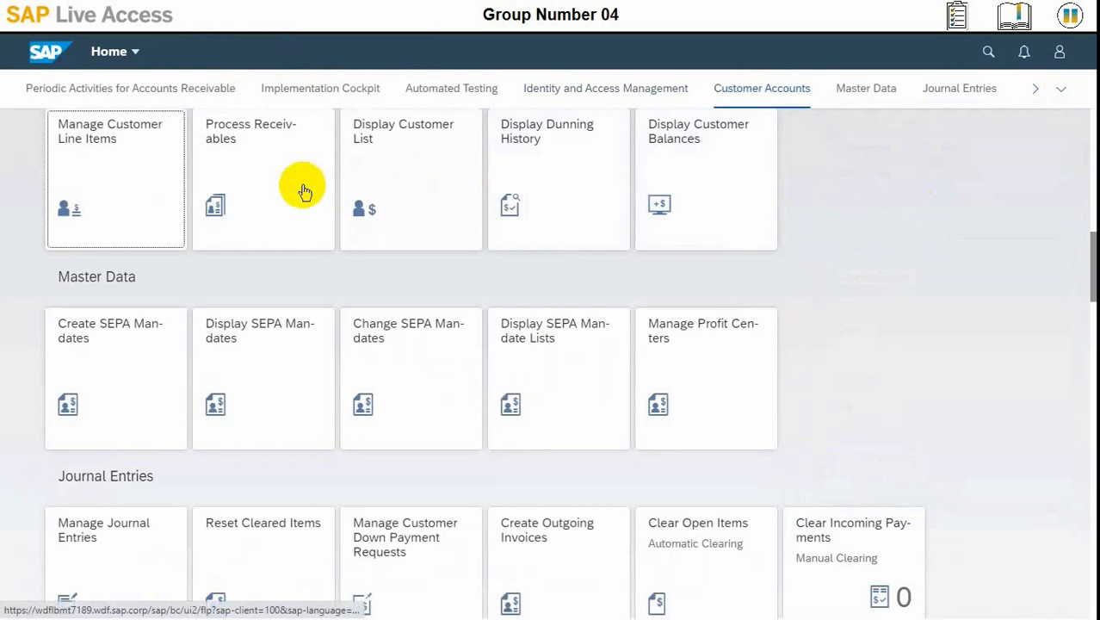
pyautogui.moveTo(158, 188)
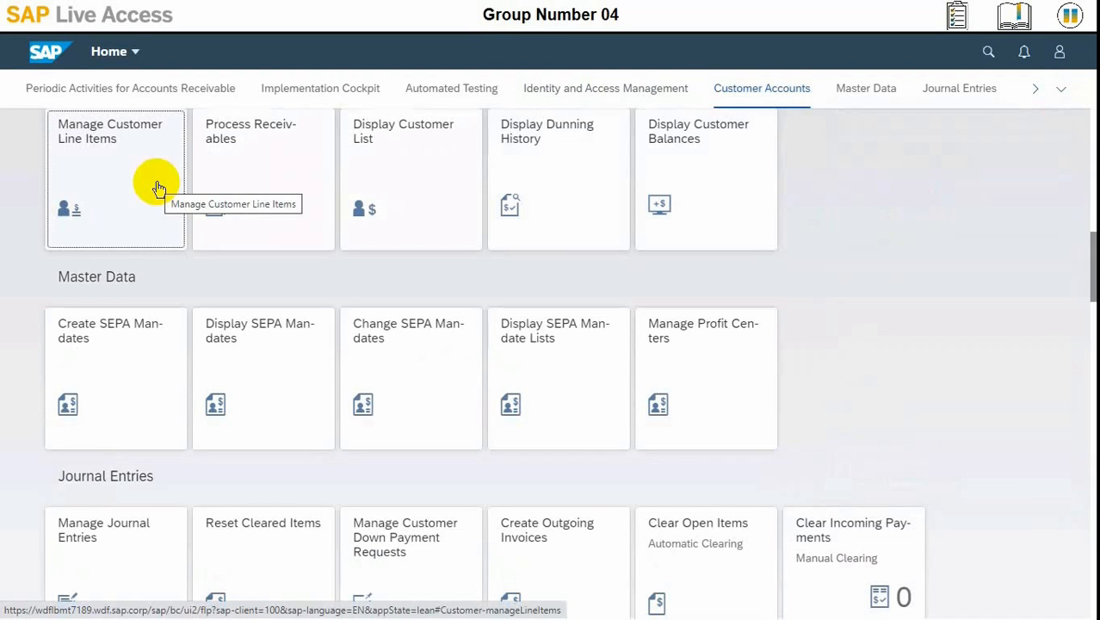
pyautogui.moveTo(258, 163)
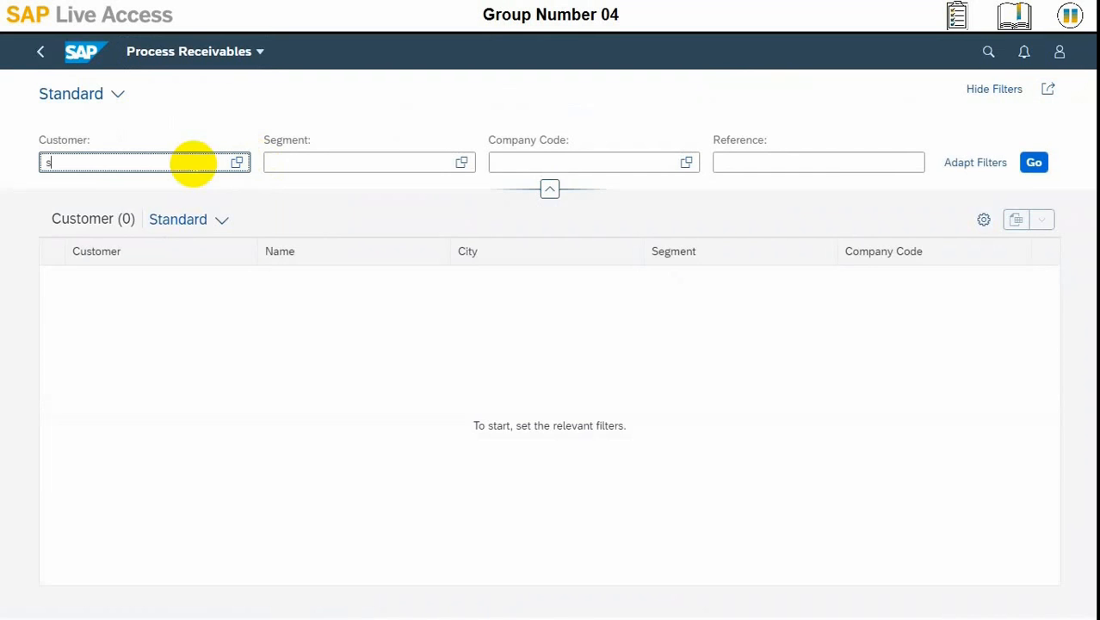
# Filter Process Receivables on customer S4C04 and list the matching customer.
pyautogui.write('4c00')
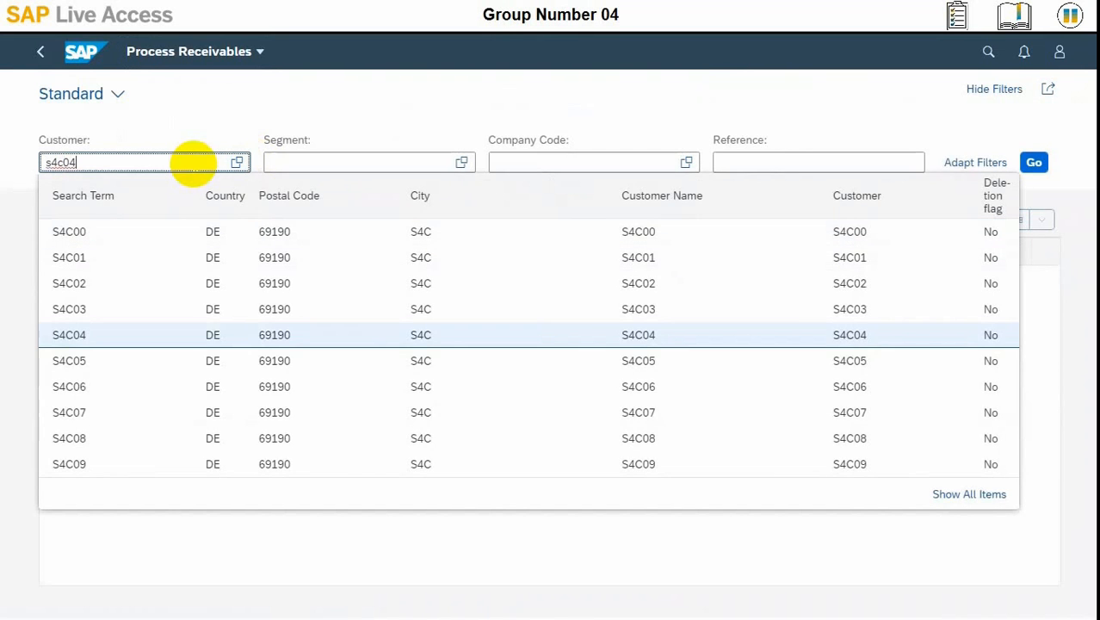
pyautogui.click(1033, 162)
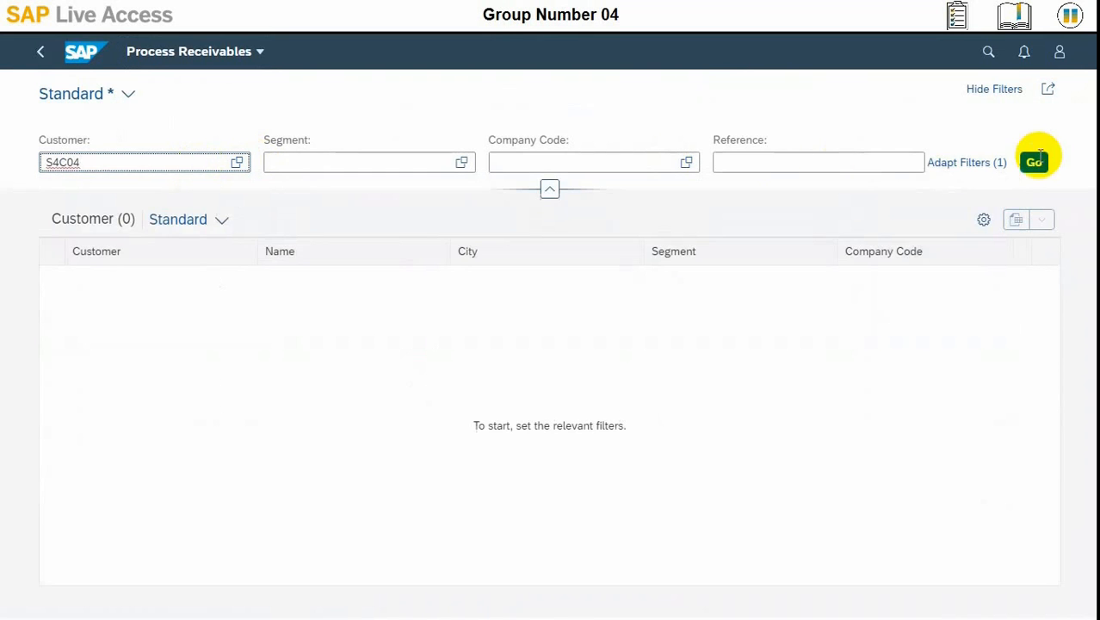
pyautogui.click(1033, 162)
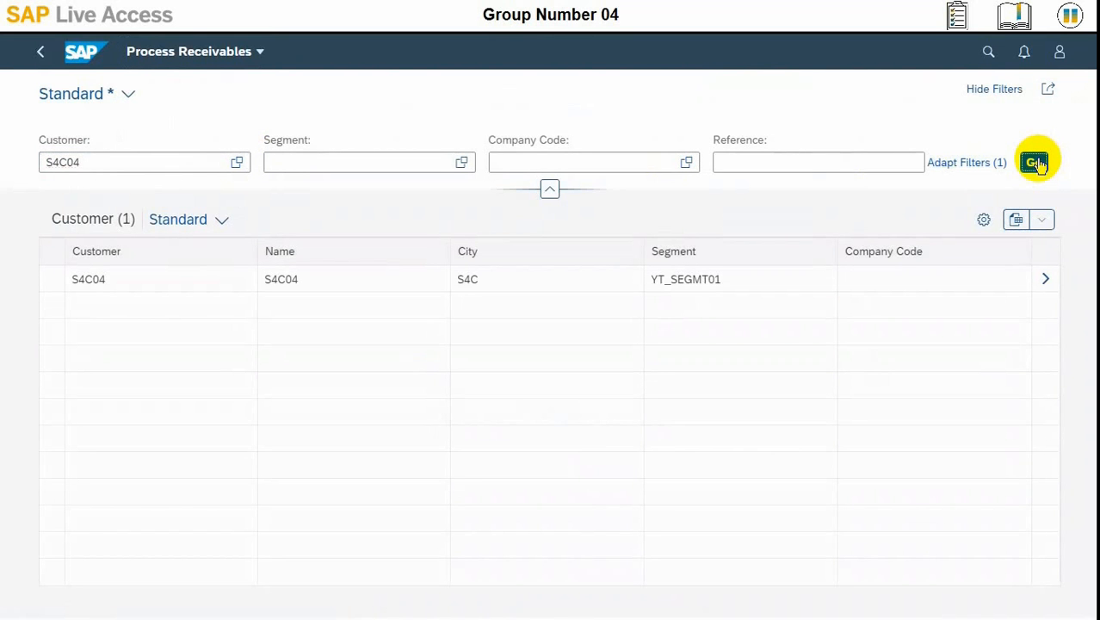
pyautogui.moveTo(818, 277)
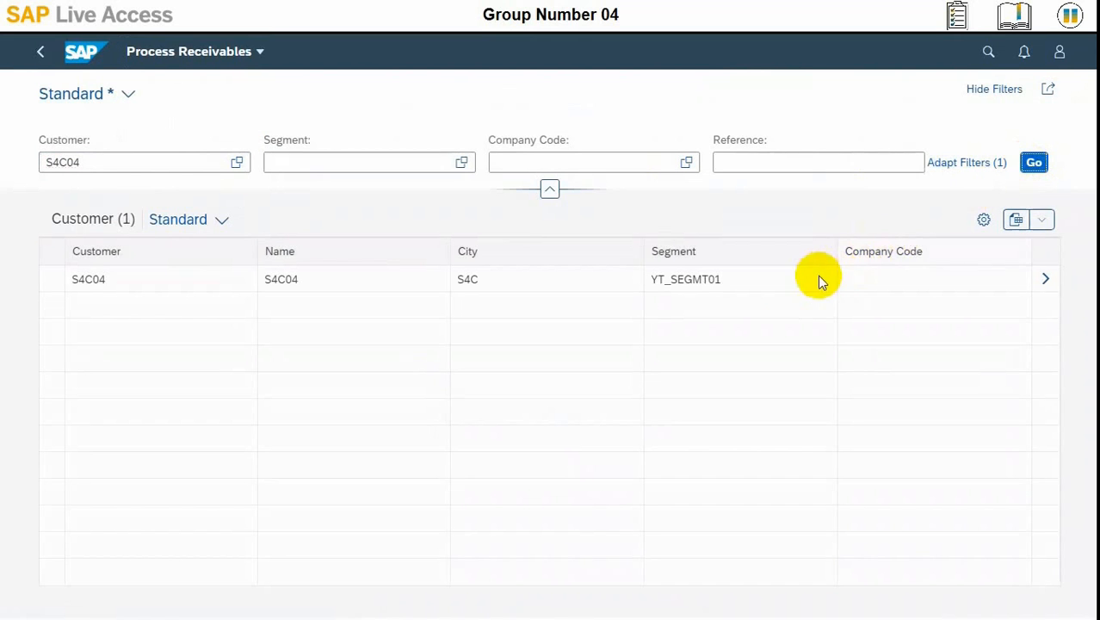
pyautogui.moveTo(782, 279)
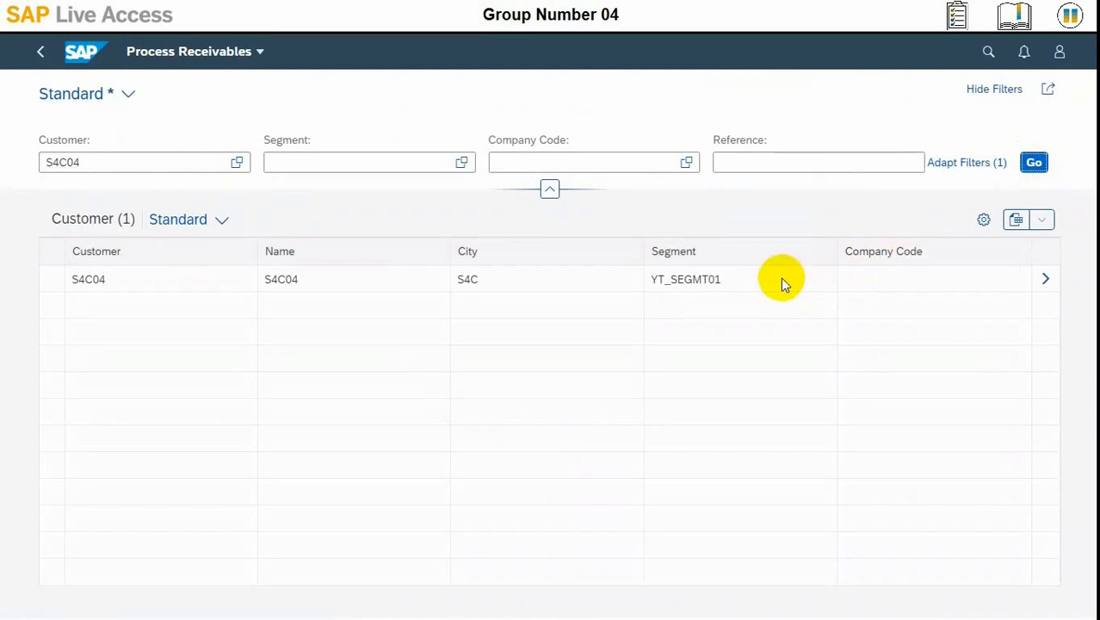
pyautogui.moveTo(929, 284)
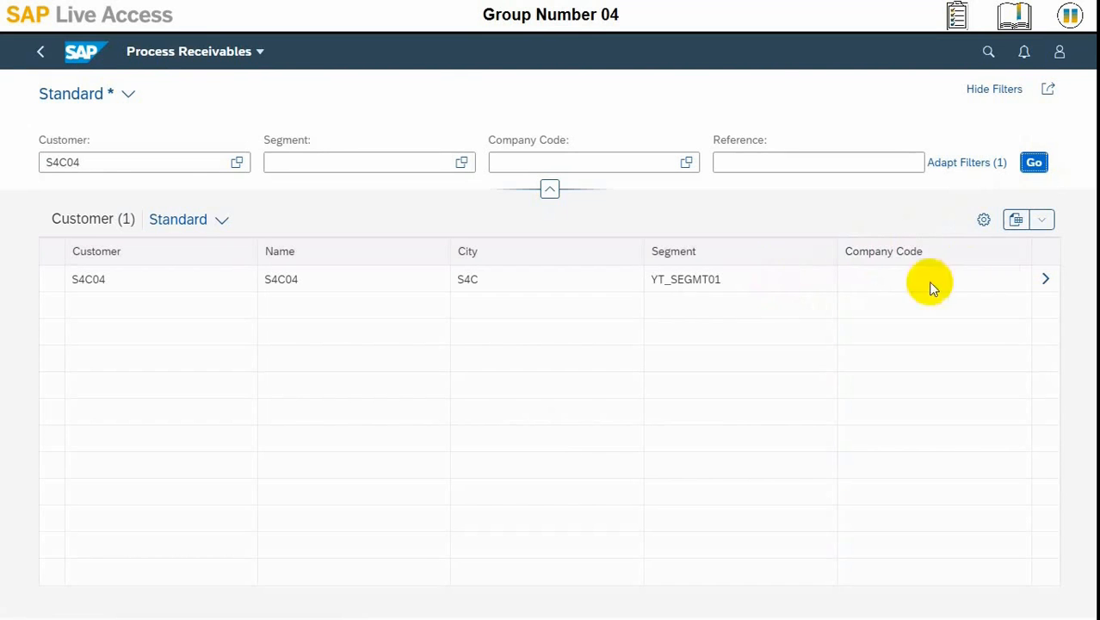
pyautogui.moveTo(1047, 279)
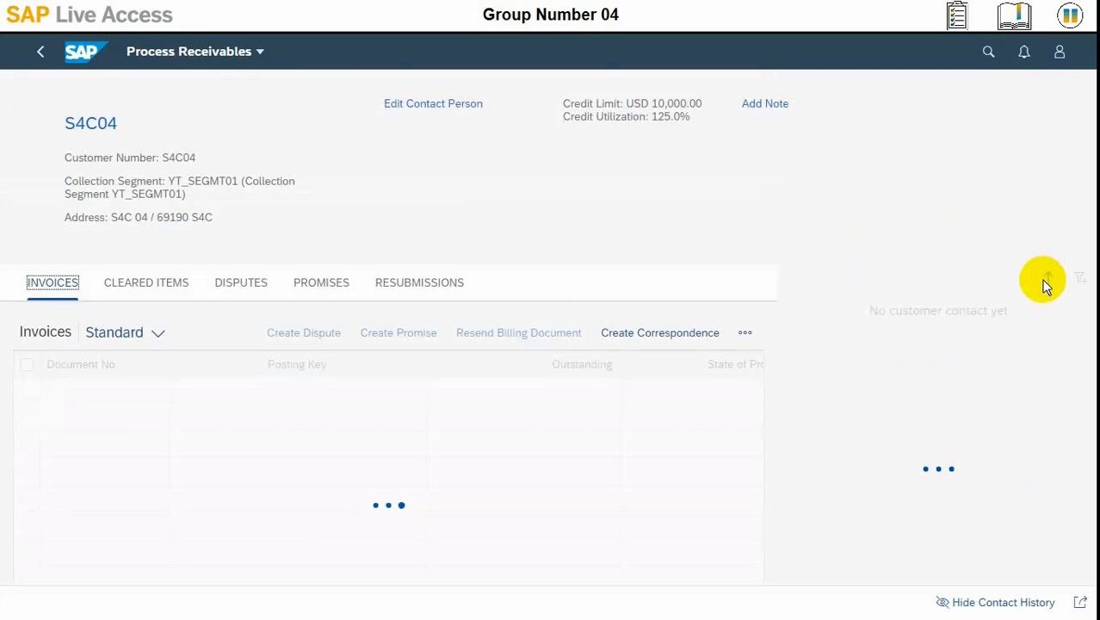
pyautogui.click(1048, 279)
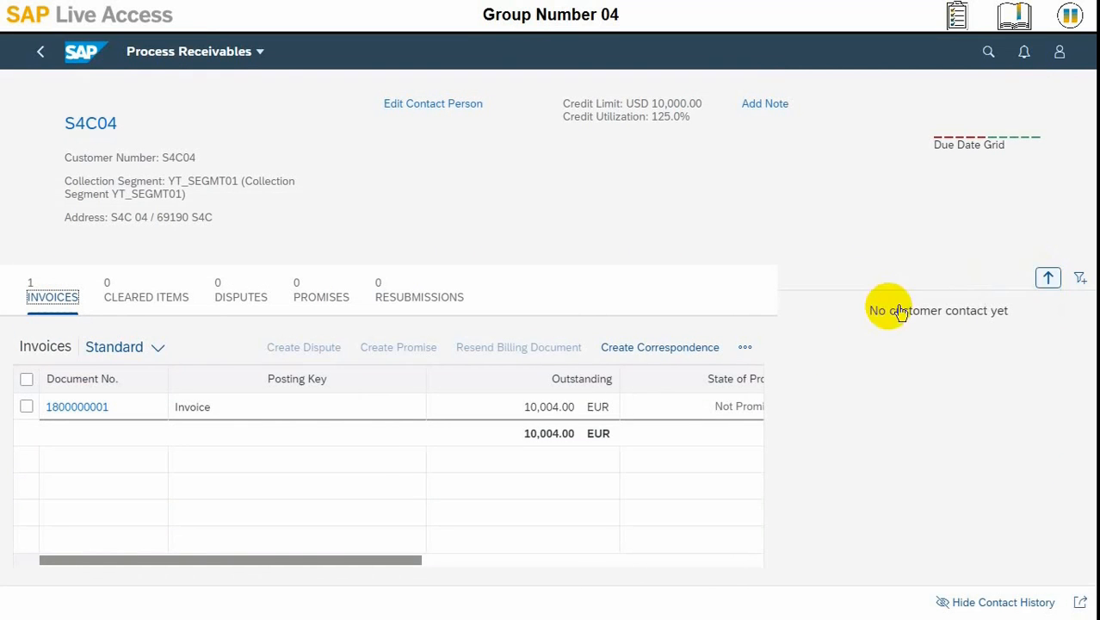
pyautogui.moveTo(267, 419)
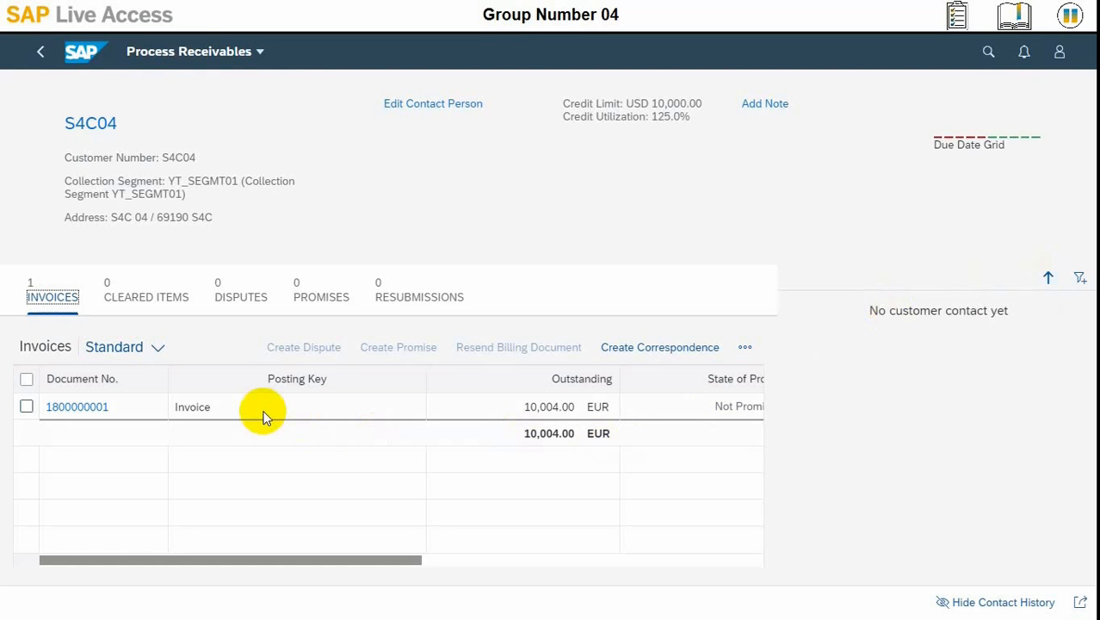
pyautogui.moveTo(165, 418)
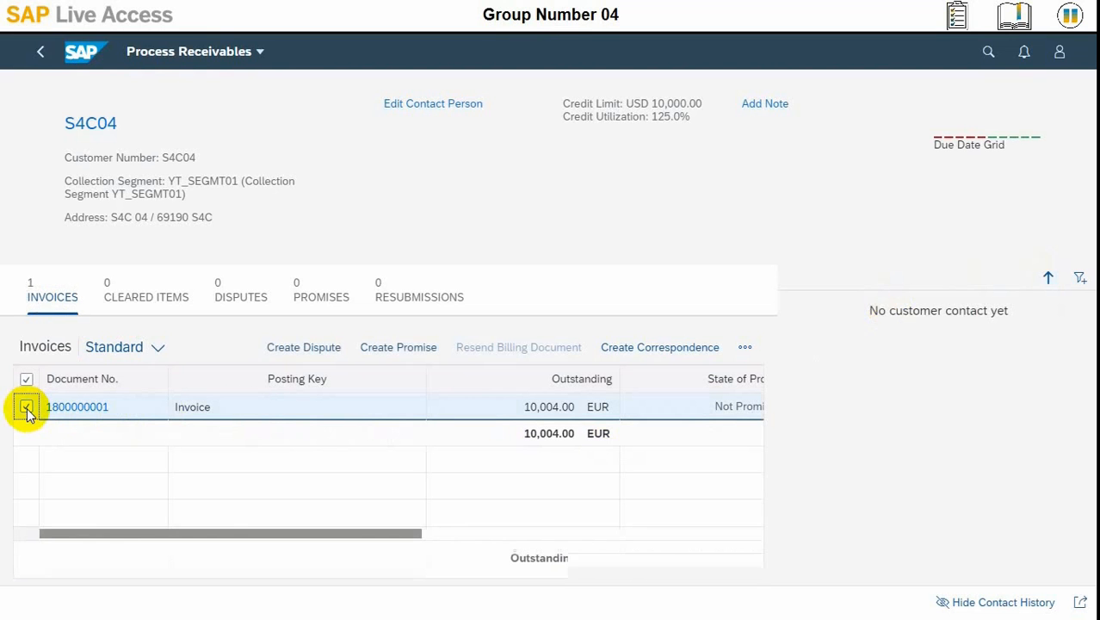
pyautogui.click(28, 406)
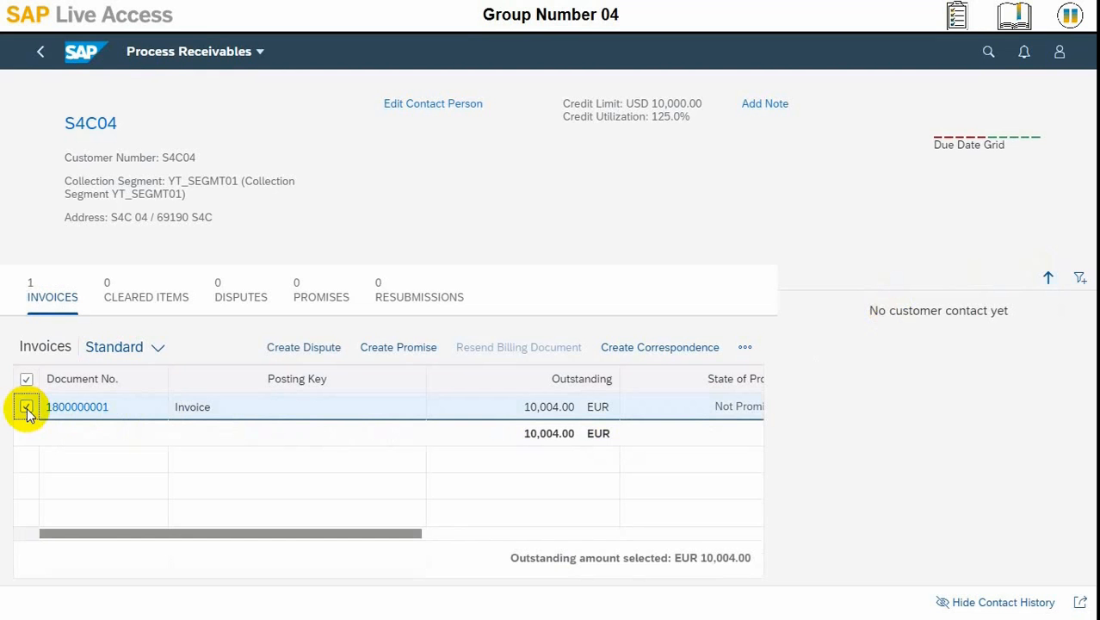
pyautogui.click(26, 407)
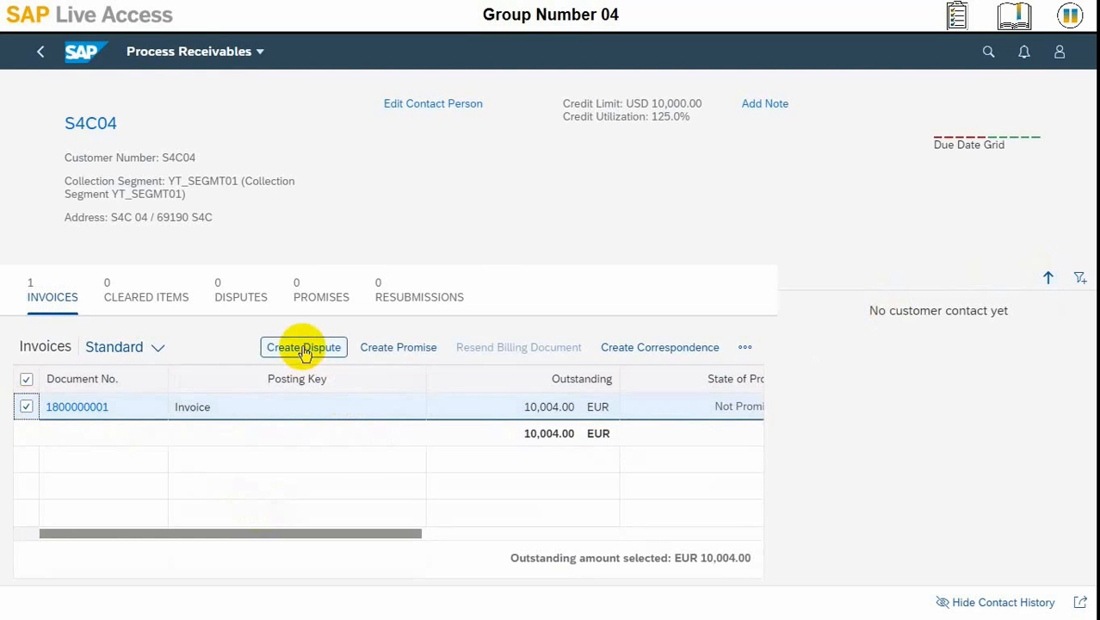
# Create a dispute case titled 'Complaint about broker glass' with category Complaints/ Logistics.
pyautogui.click(303, 347)
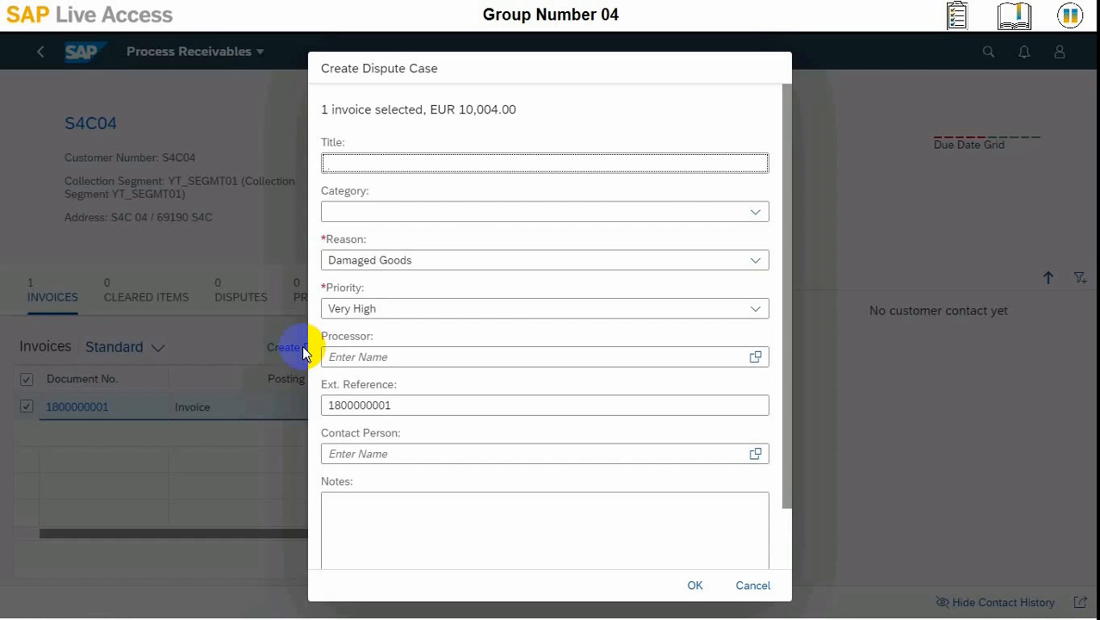
pyautogui.click(544, 162)
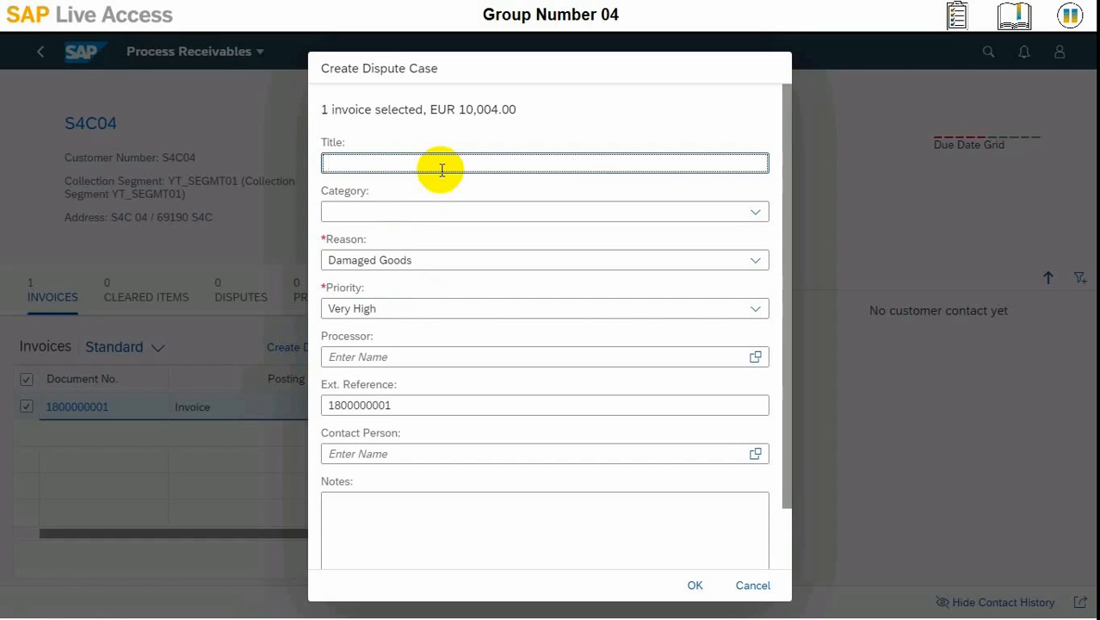
pyautogui.write('Comp')
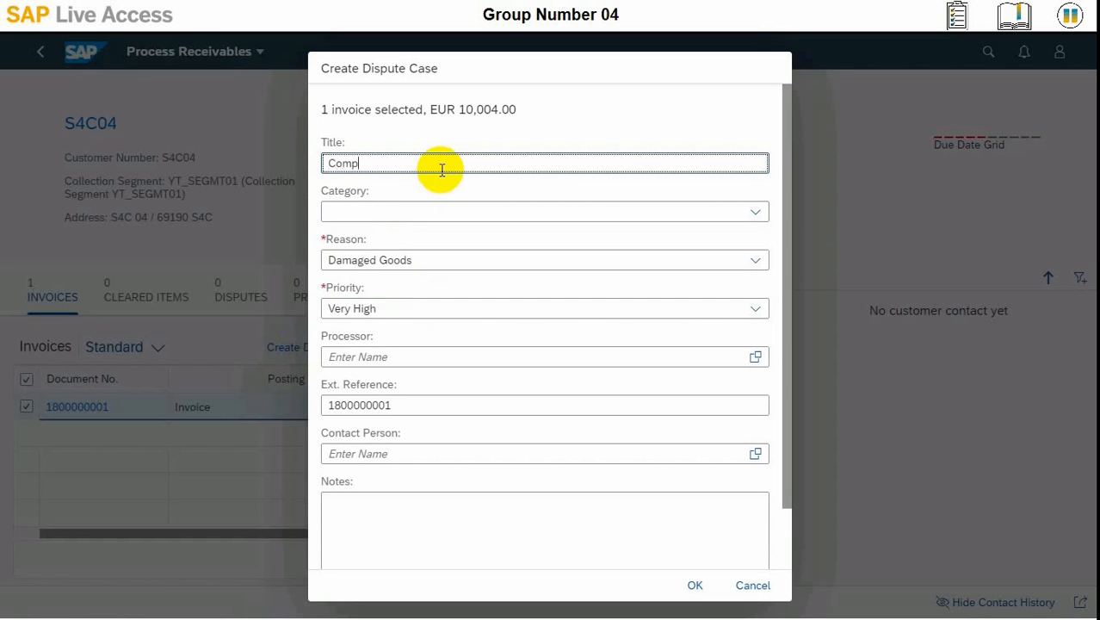
pyautogui.write('laint about broker glass')
pyautogui.click(544, 212)
pyautogui.write('Co')
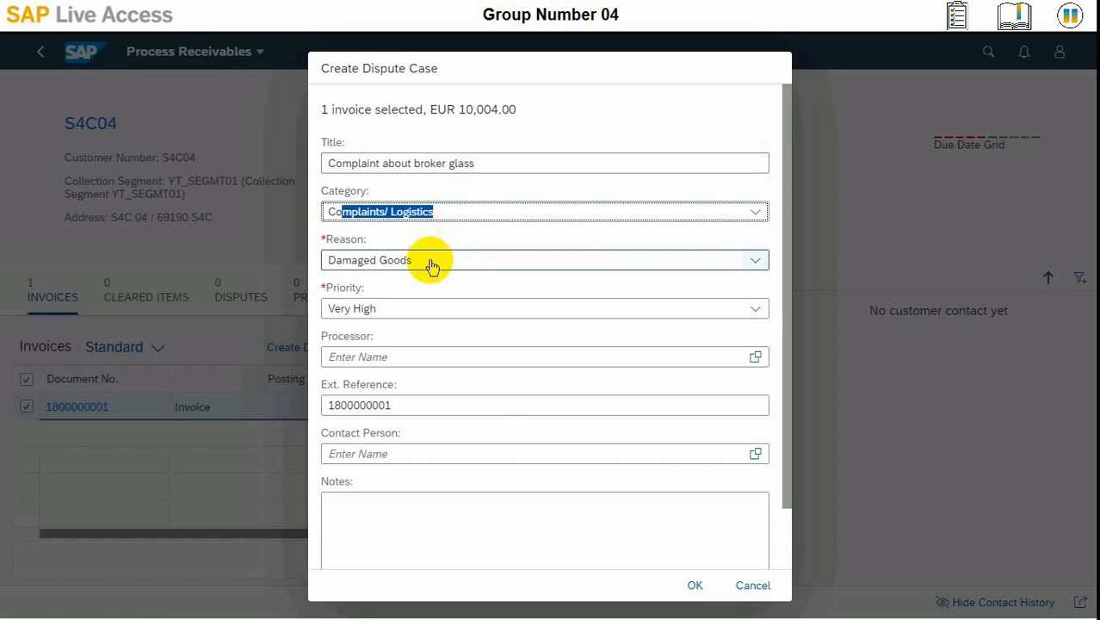
pyautogui.click(544, 260)
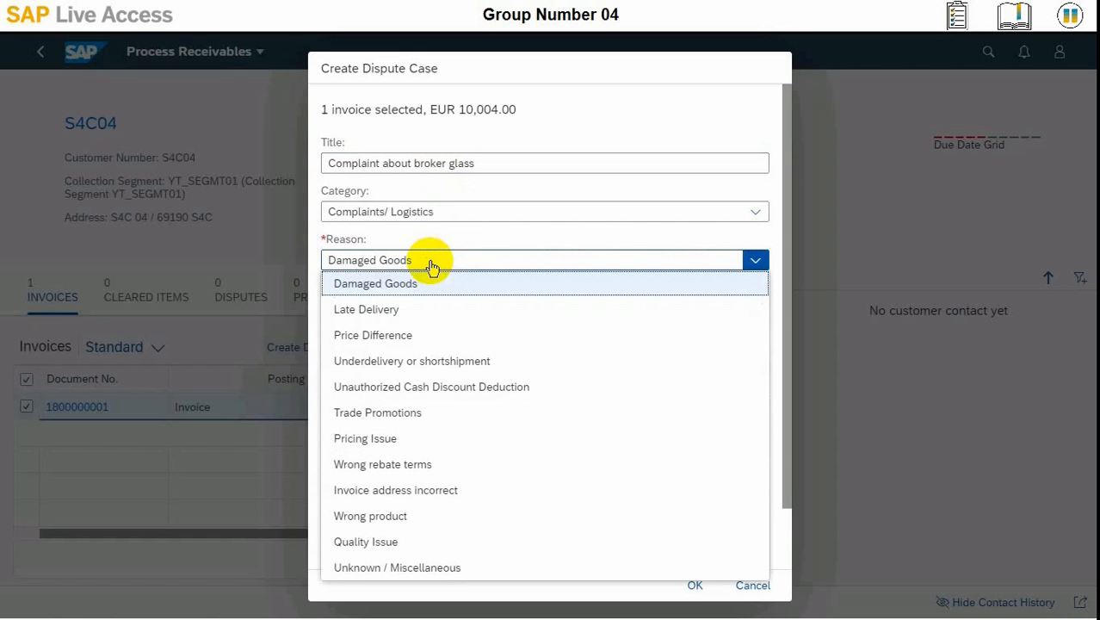
pyautogui.click(375, 282)
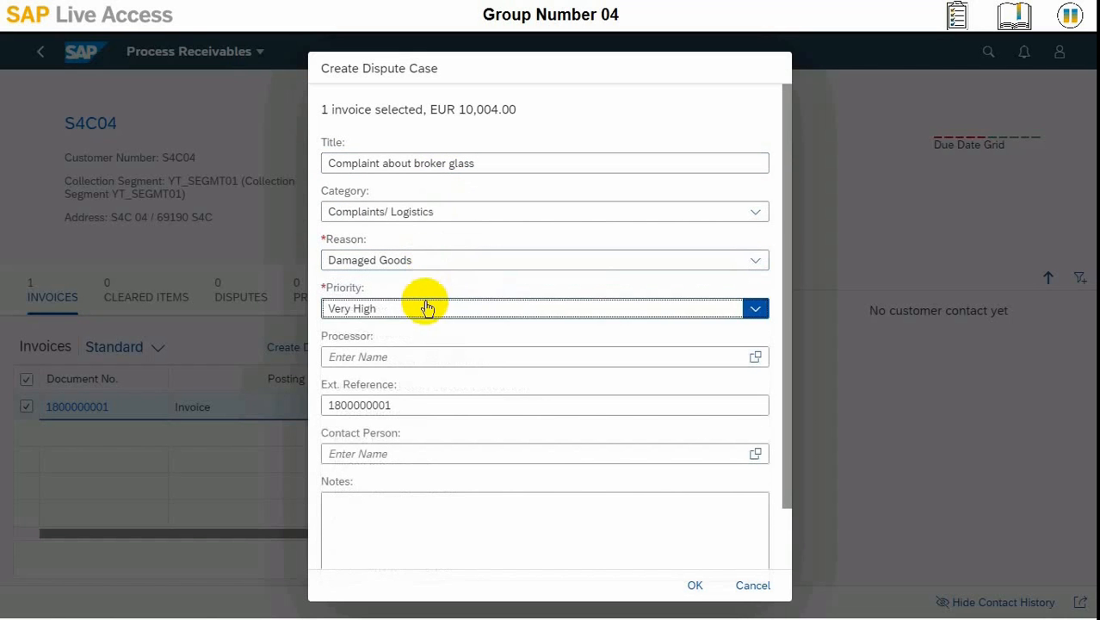
pyautogui.click(544, 308)
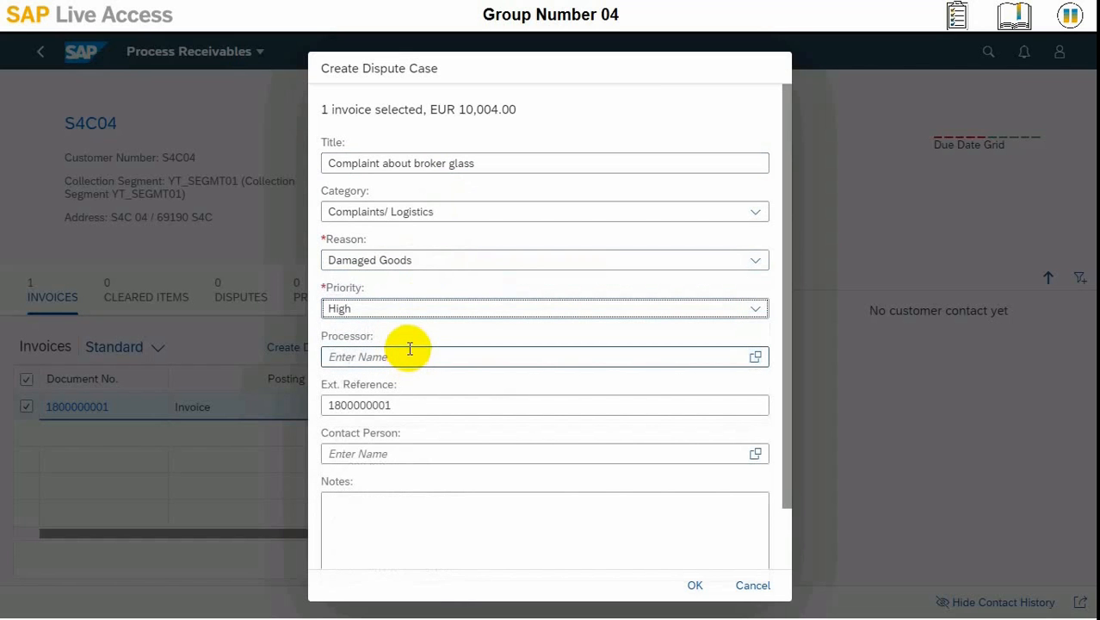
pyautogui.click(534, 356)
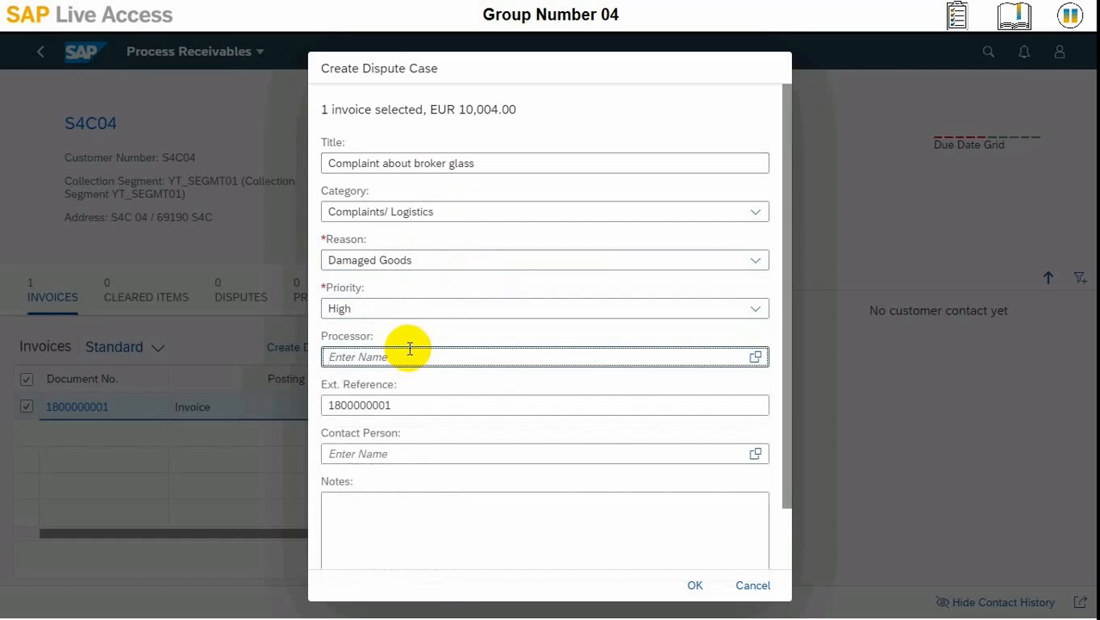
pyautogui.write('s4c30-04')
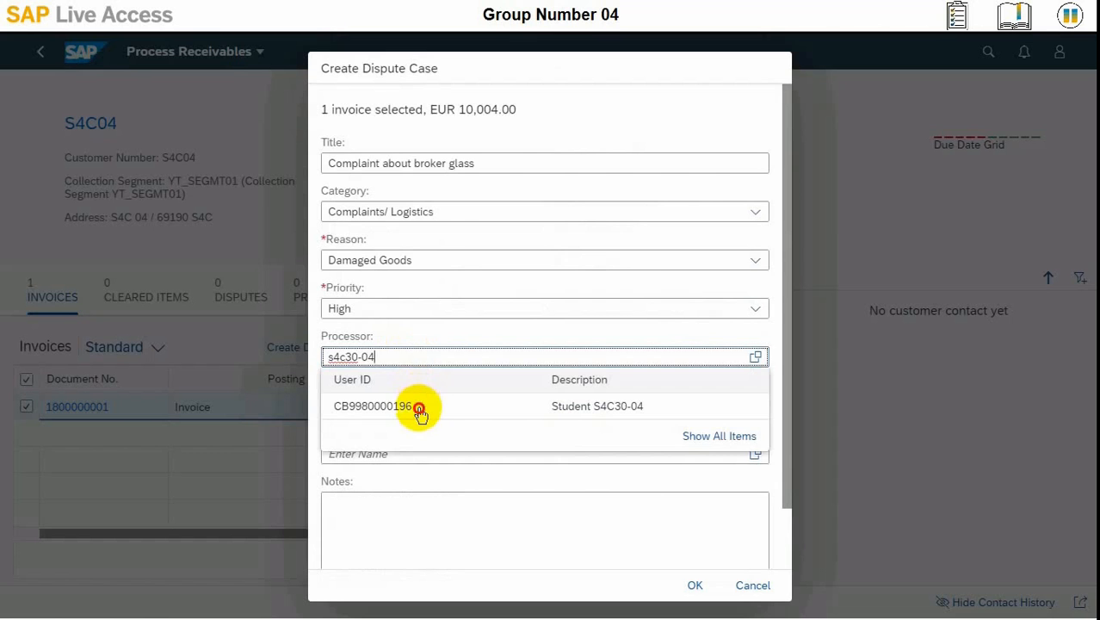
pyautogui.click(421, 407)
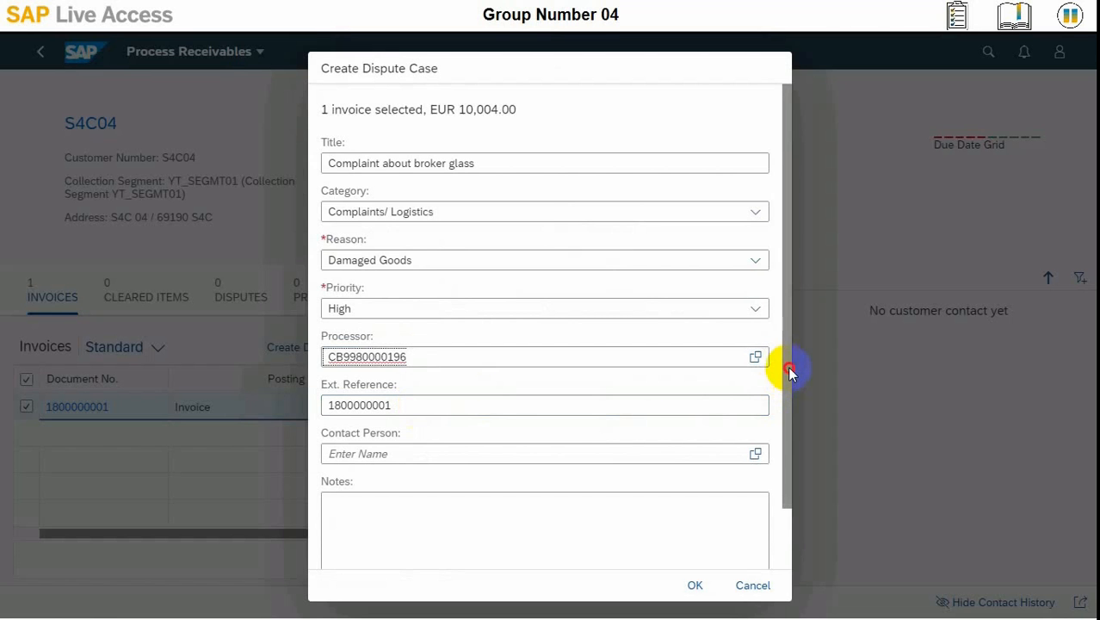
pyautogui.scroll(-3)
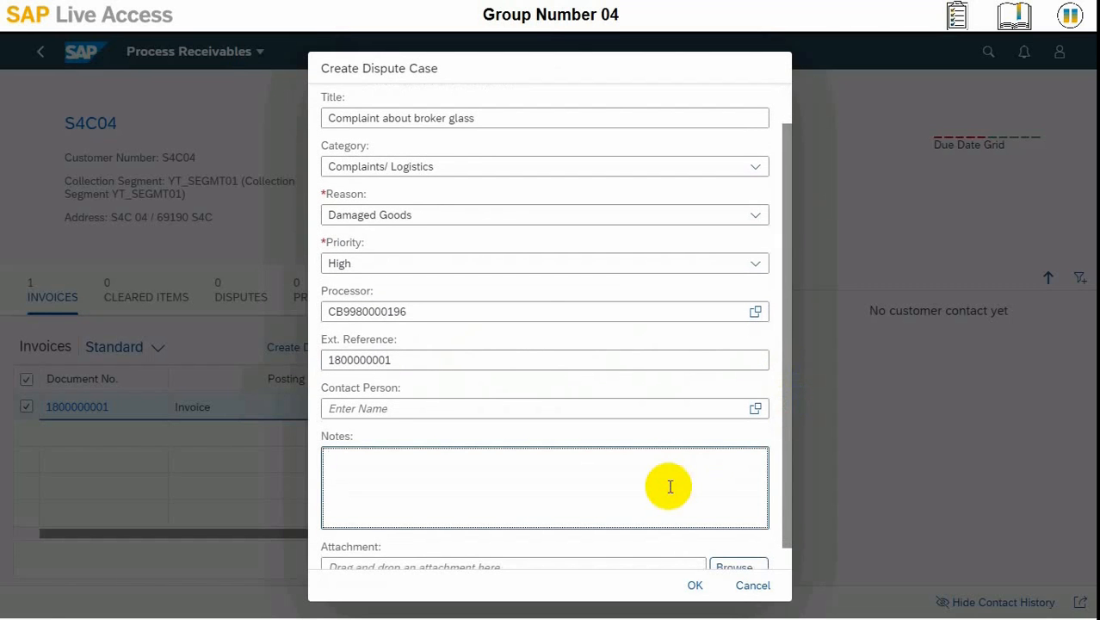
# Enter the note 'Customer called and reported receiving damaged goods'.
pyautogui.write('Customer called and')
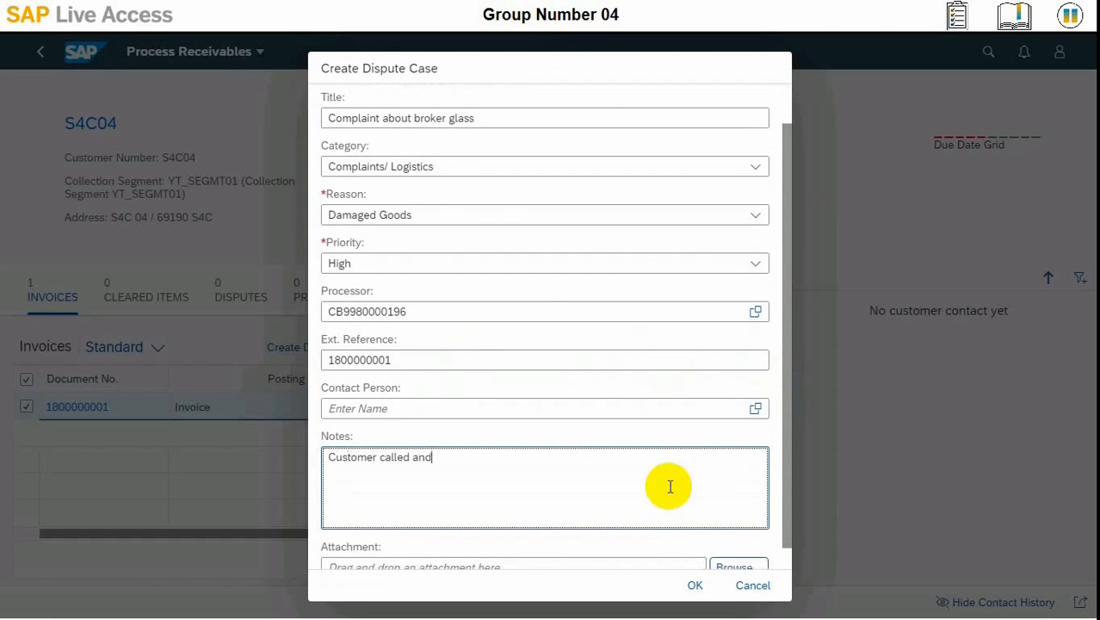
pyautogui.write('reporterd')
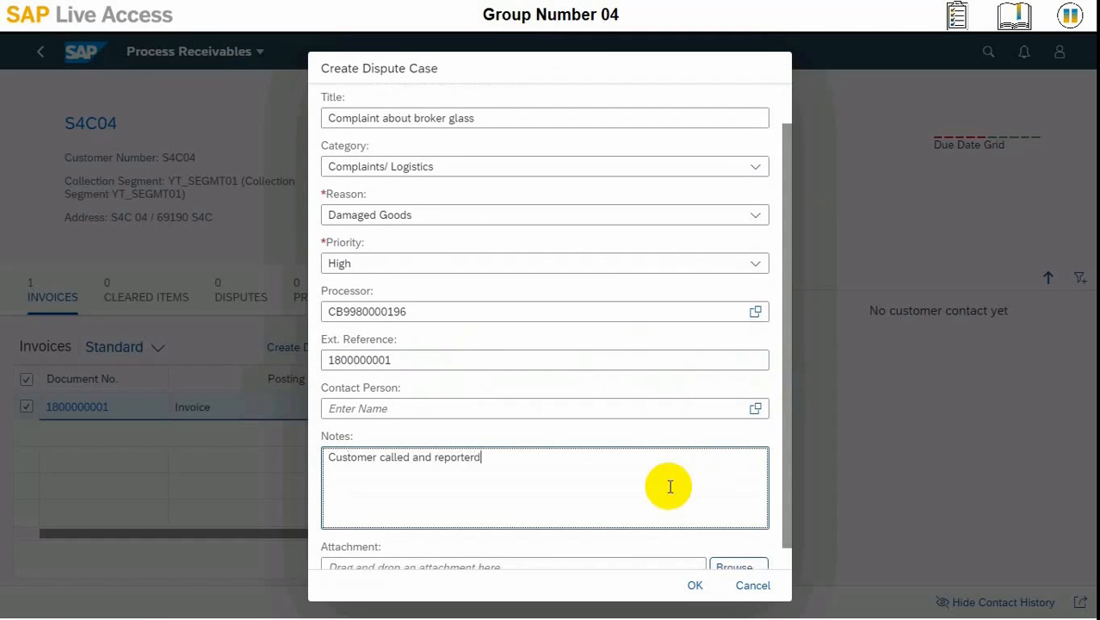
pyautogui.press('Backspace')
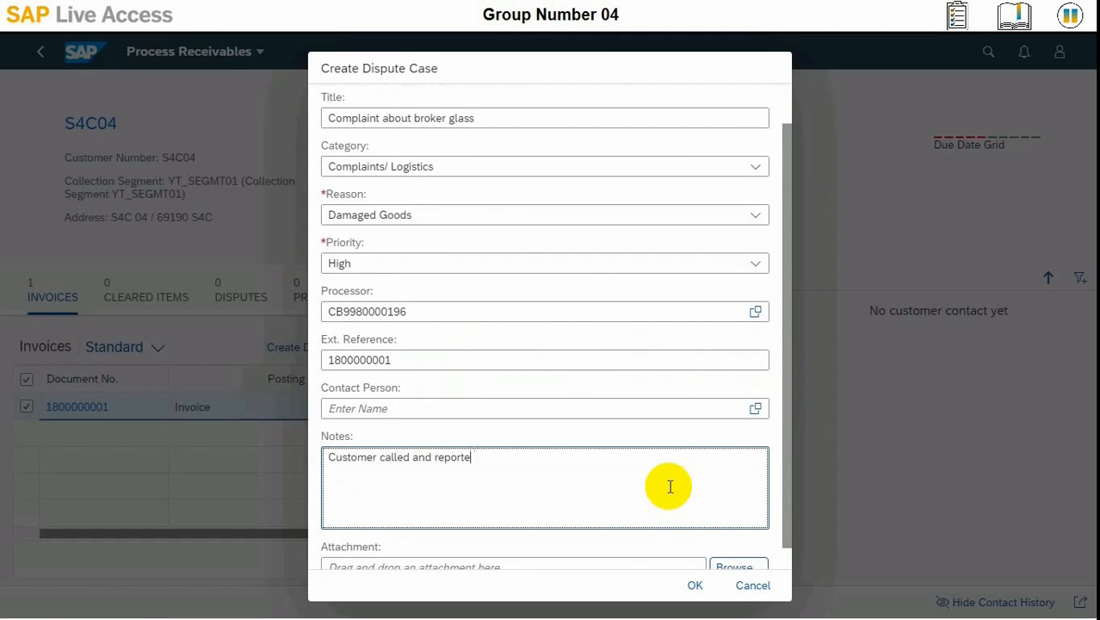
pyautogui.write('d')
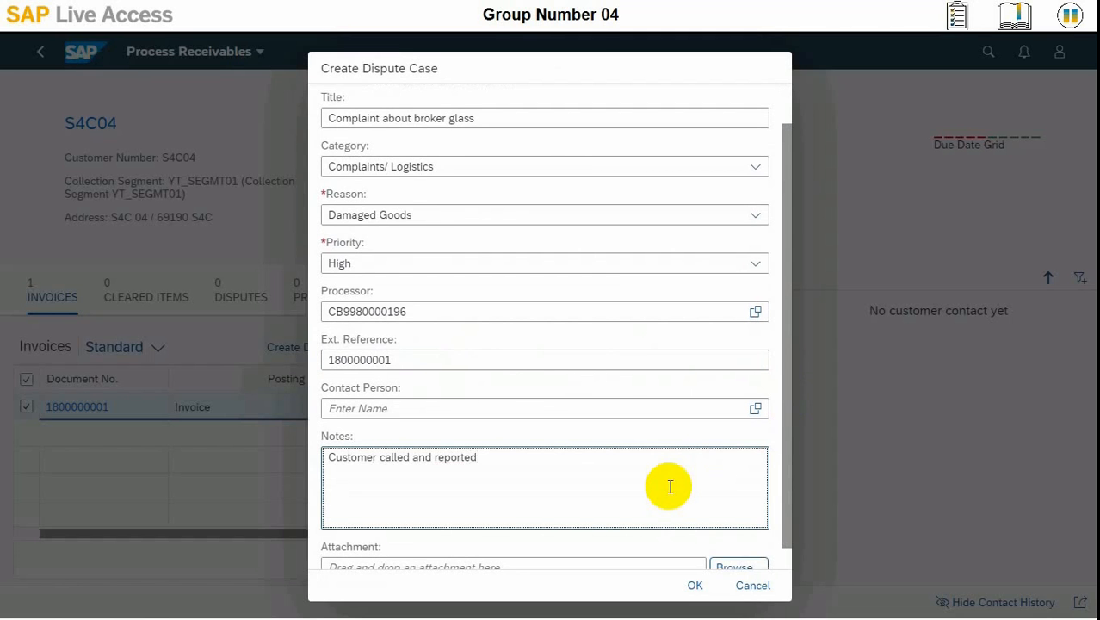
pyautogui.write('receiving')
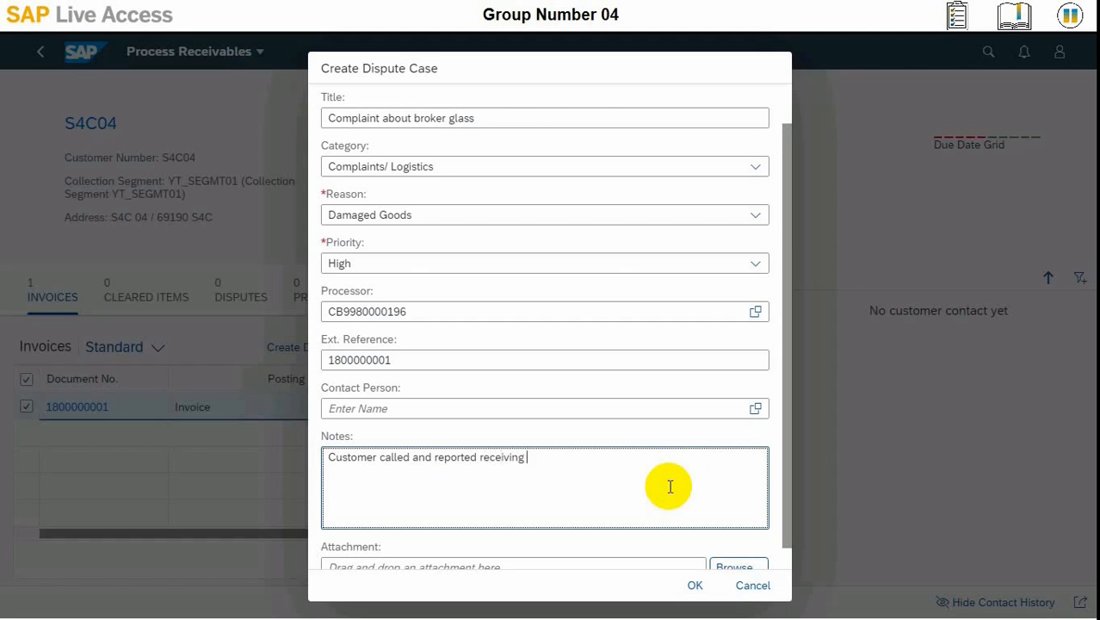
pyautogui.write('damaged go')
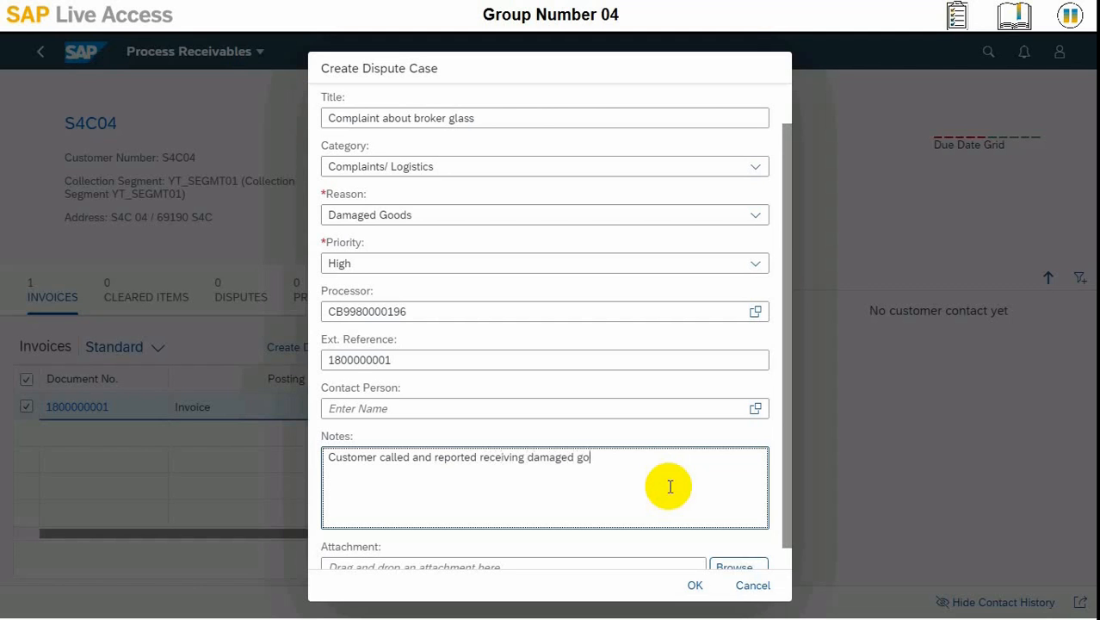
pyautogui.write('ods')
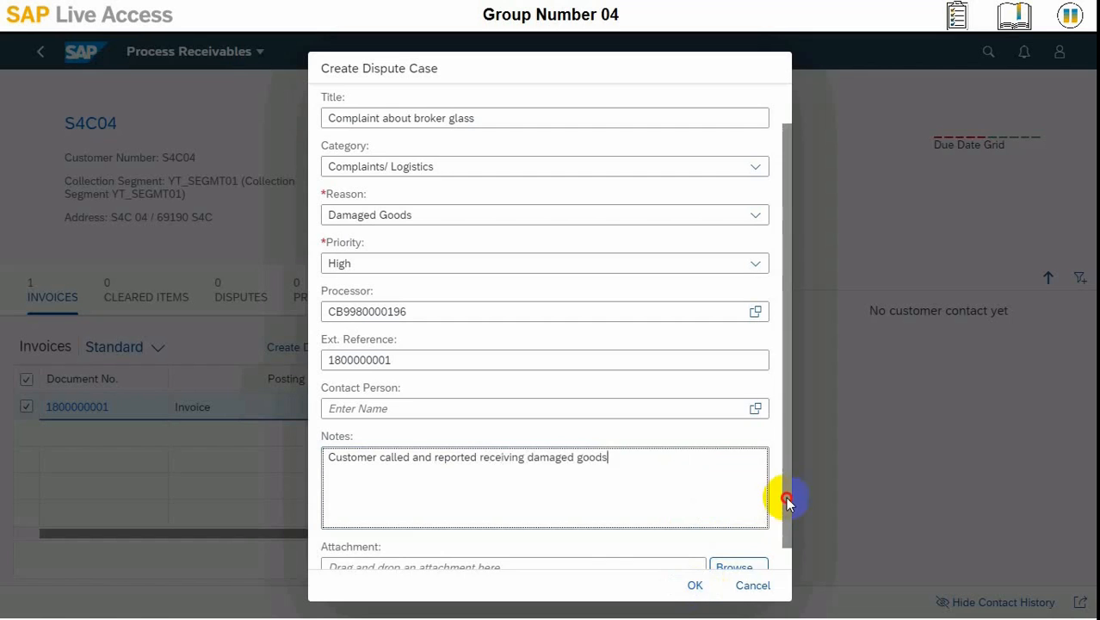
pyautogui.scroll(-3)
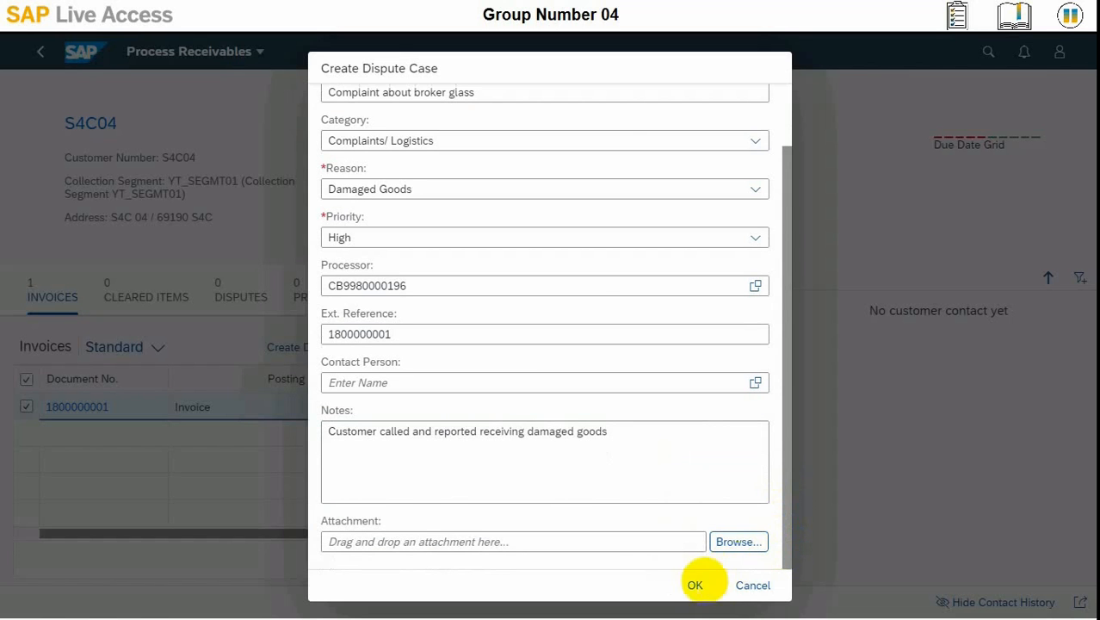
pyautogui.click(696, 585)
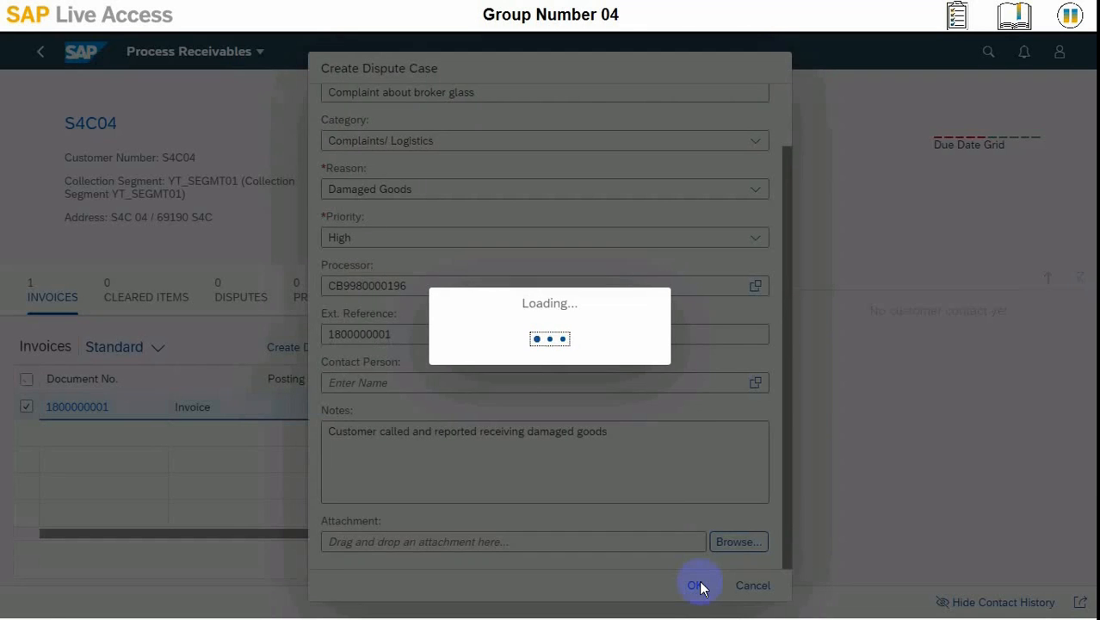
pyautogui.click(699, 585)
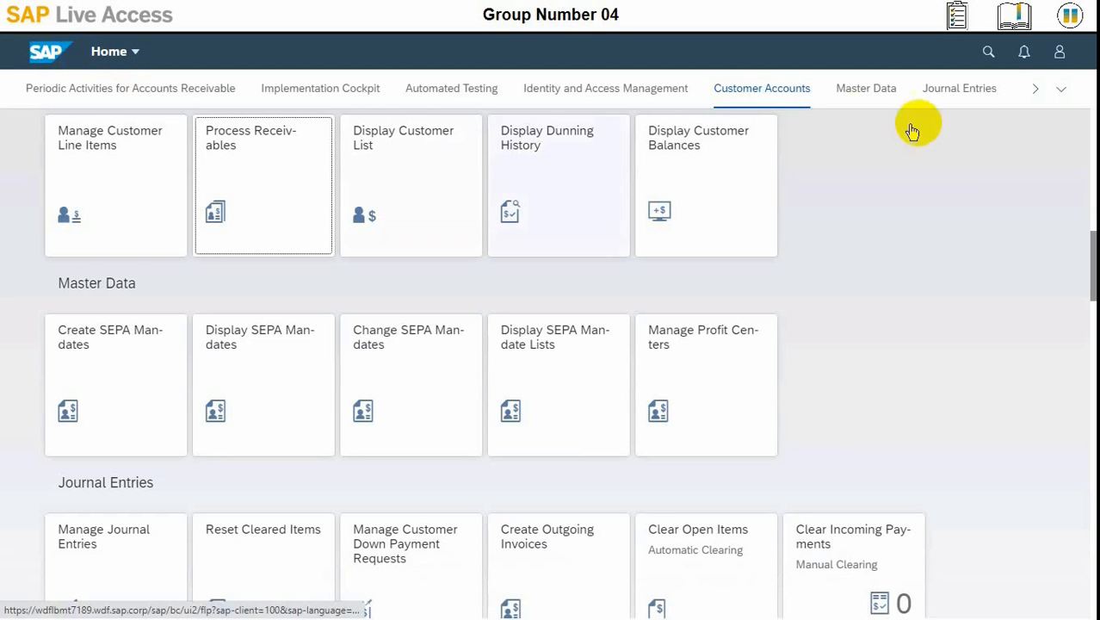
# Log on to the launchpad again with the user credentials.
pyautogui.write('s4c30-04')
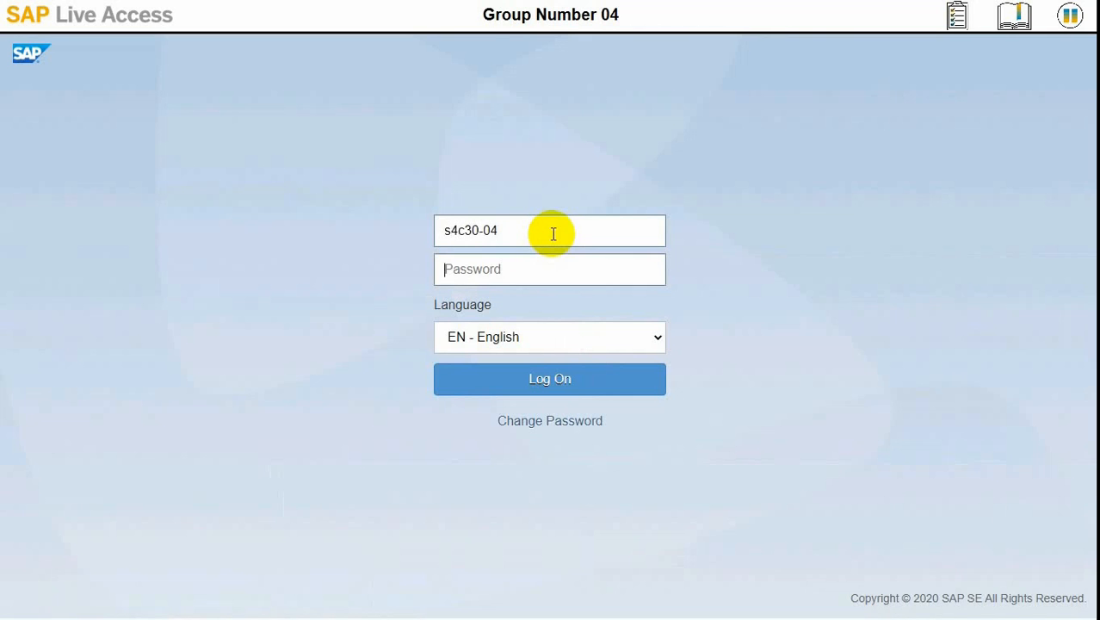
pyautogui.write('••')
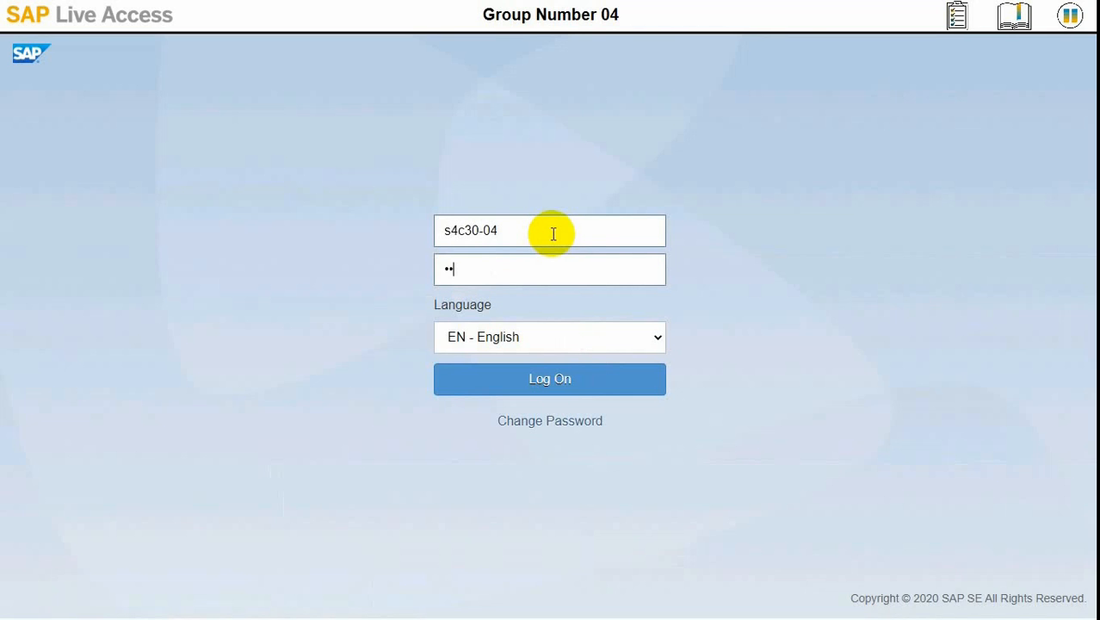
pyautogui.click(549, 379)
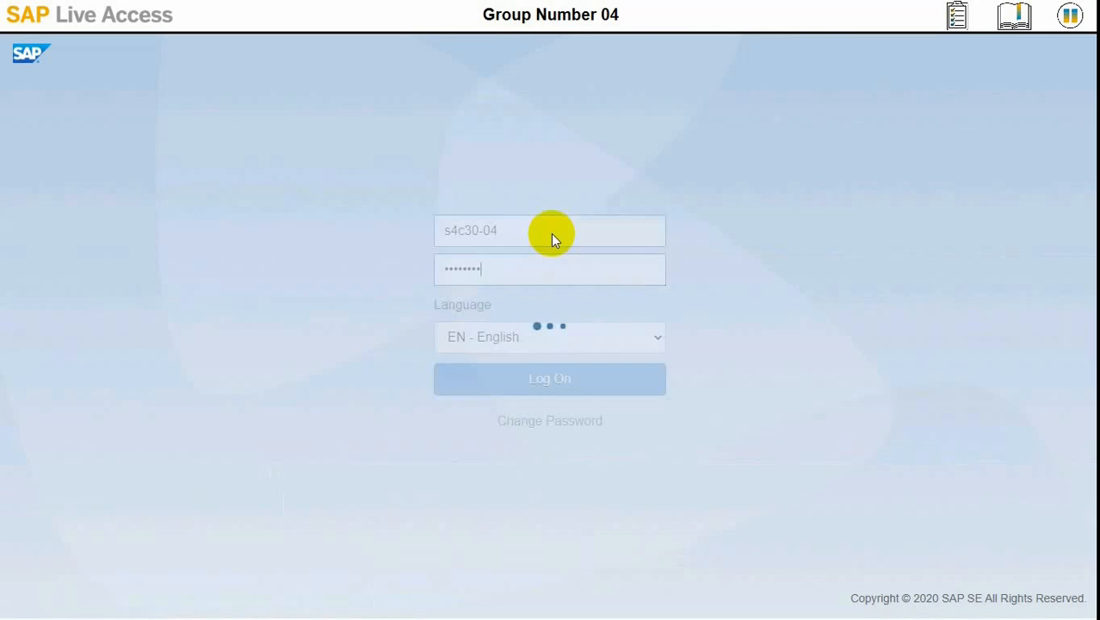
pyautogui.click(549, 379)
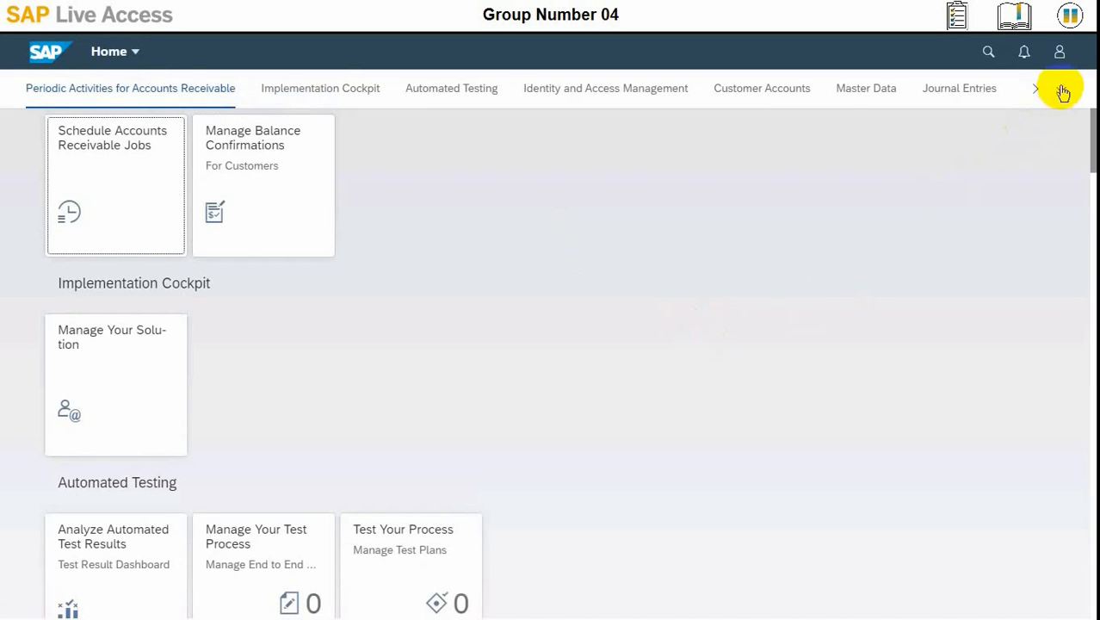
# From the Disputes group, launch Manage Dispute Cases for open dispute cases.
pyautogui.click(1061, 88)
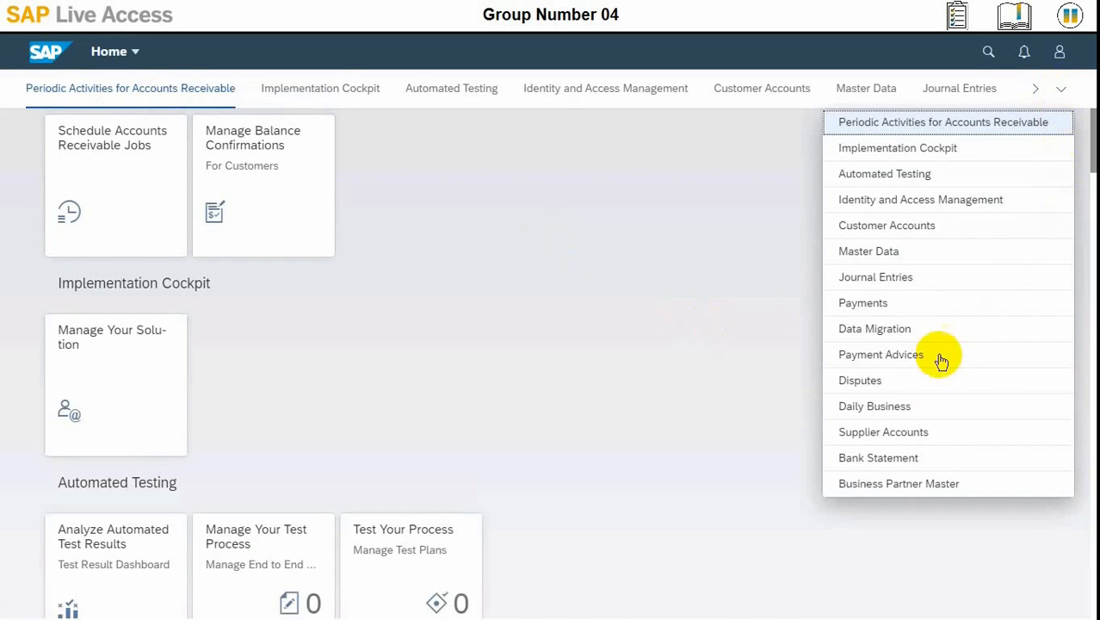
pyautogui.click(861, 380)
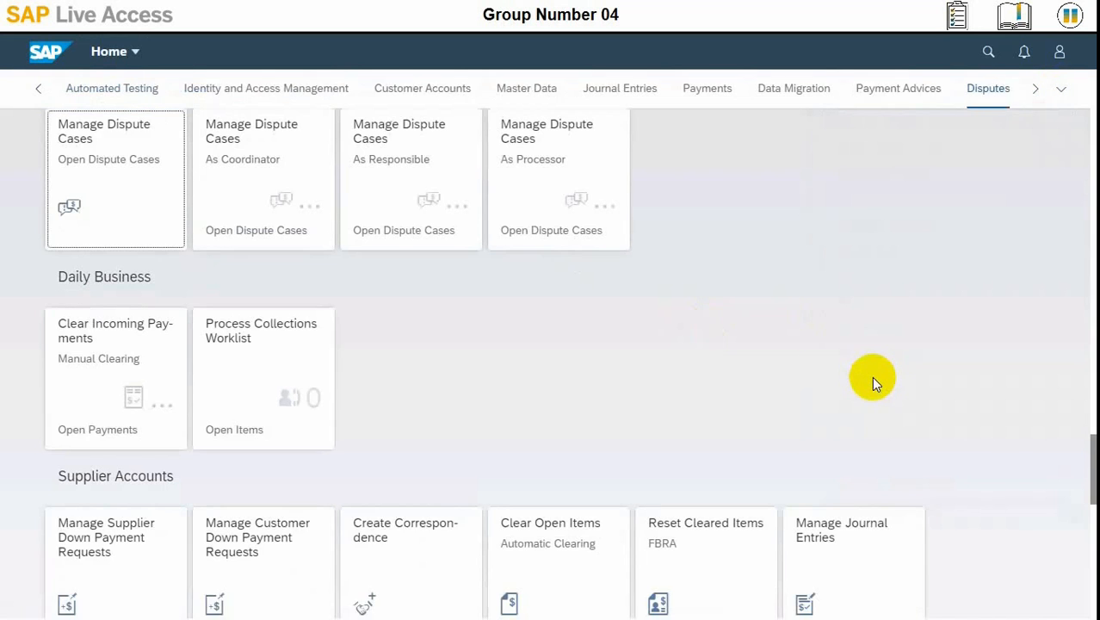
pyautogui.click(103, 131)
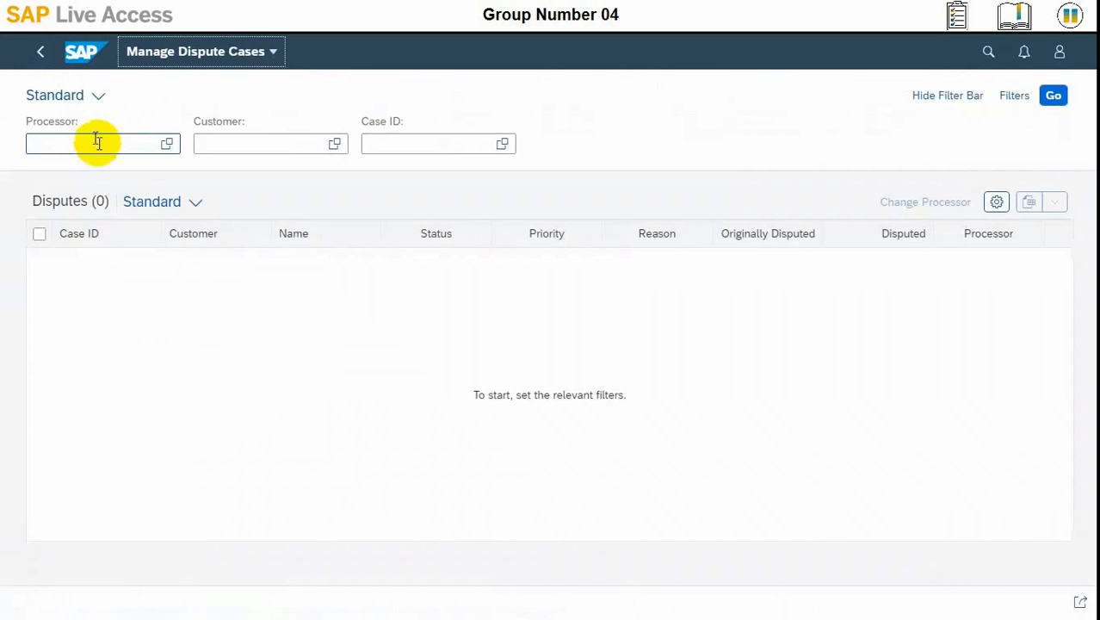
pyautogui.moveTo(409, 404)
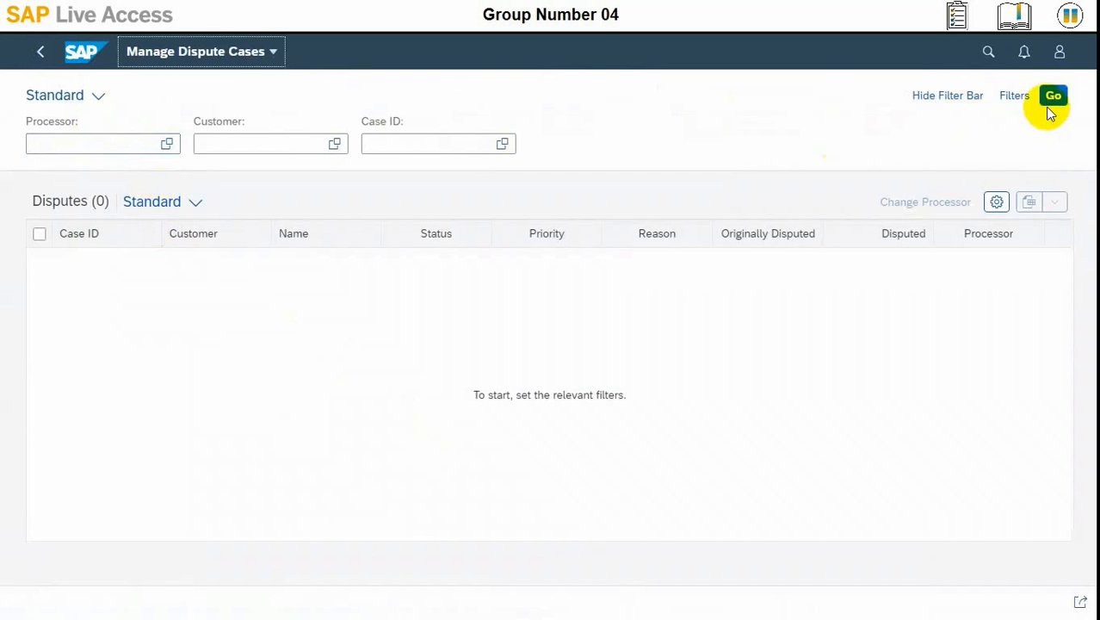
pyautogui.click(1053, 95)
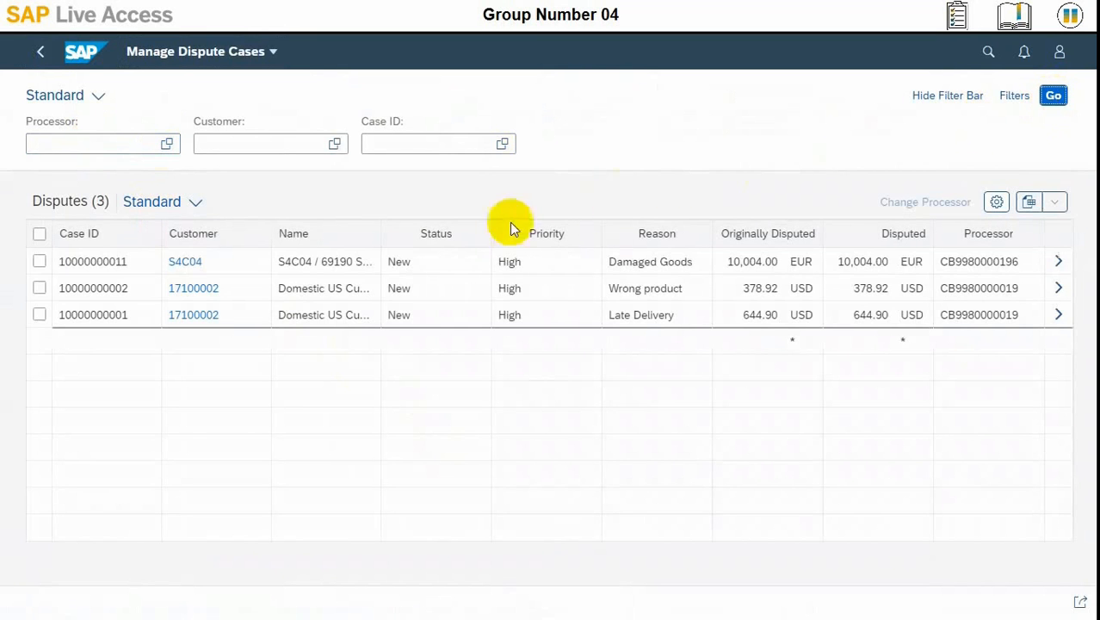
pyautogui.moveTo(554, 277)
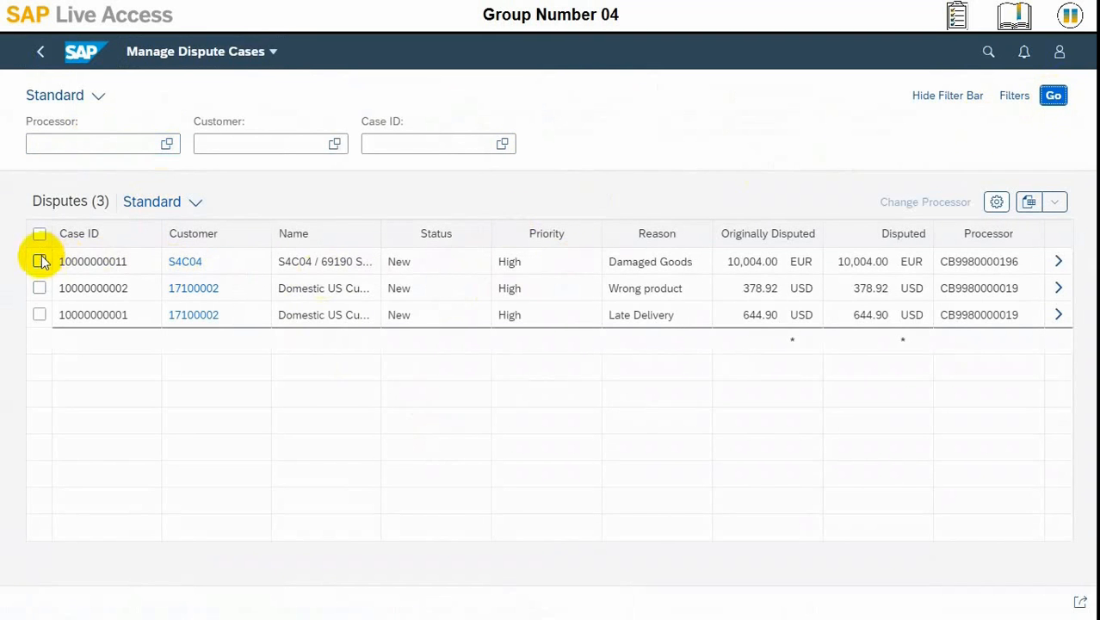
pyautogui.click(39, 262)
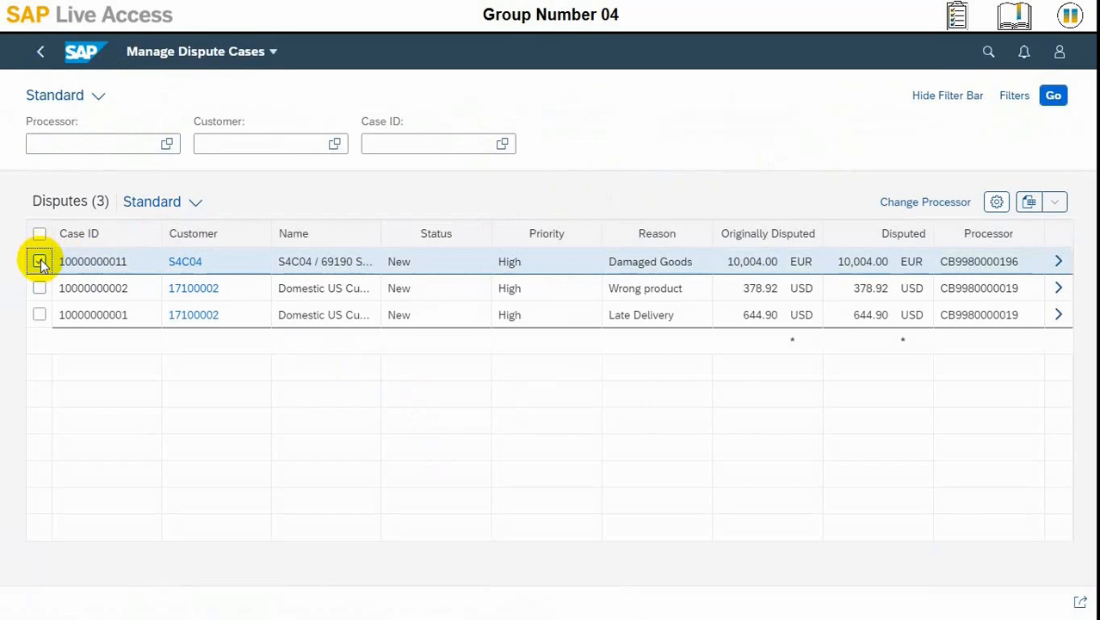
pyautogui.click(39, 261)
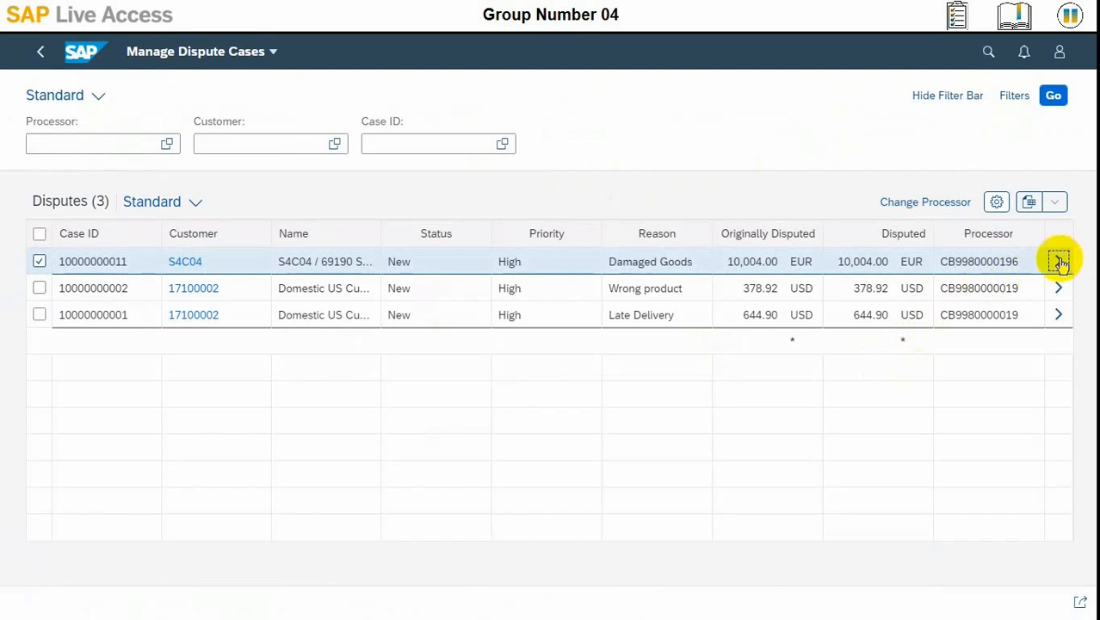
pyautogui.click(1058, 261)
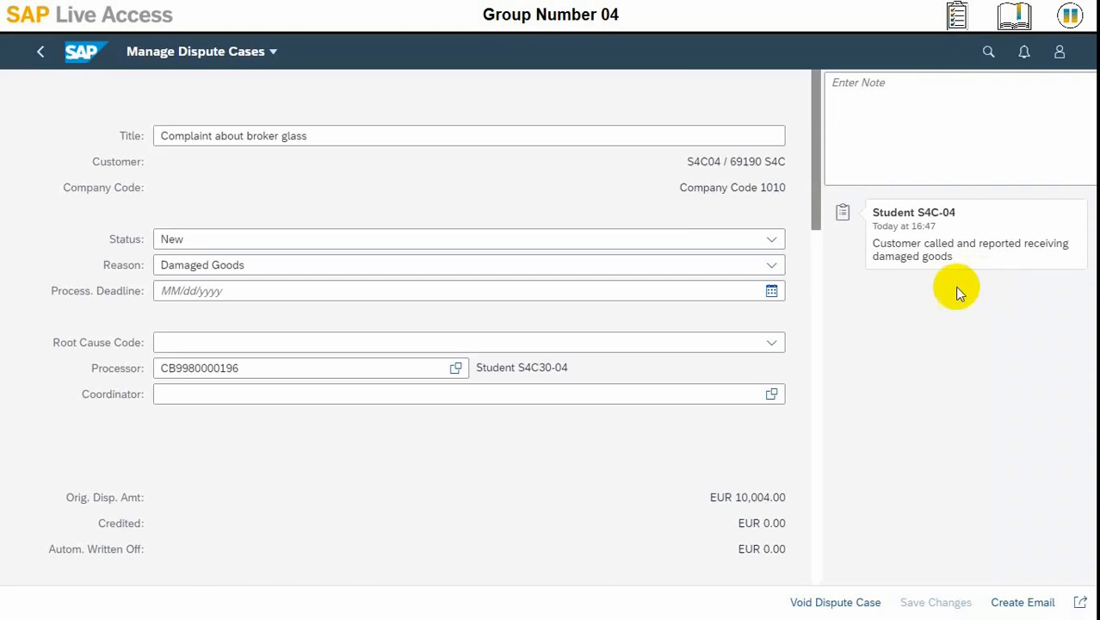
pyautogui.moveTo(859, 310)
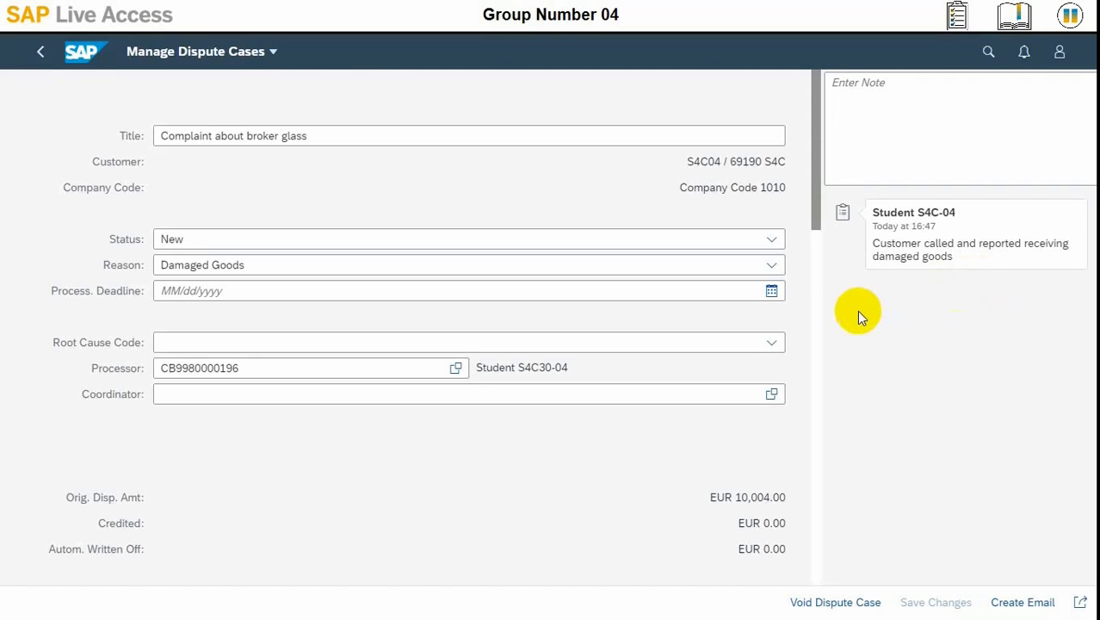
pyautogui.moveTo(852, 318)
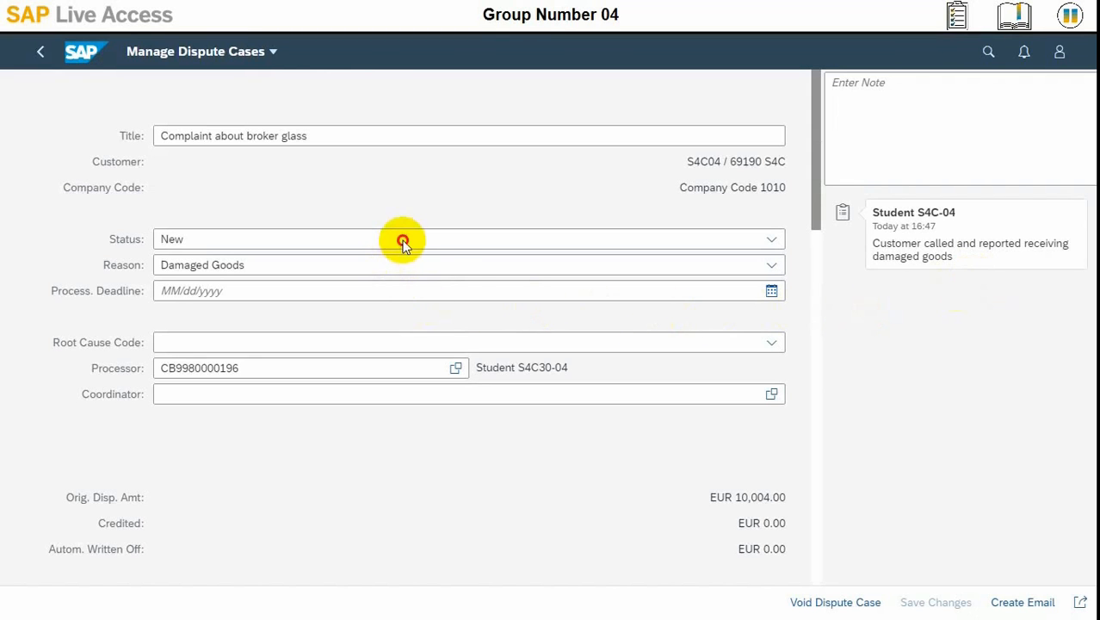
# Set the case status to In Process and the process deadline to 06/24/2020.
pyautogui.click(403, 239)
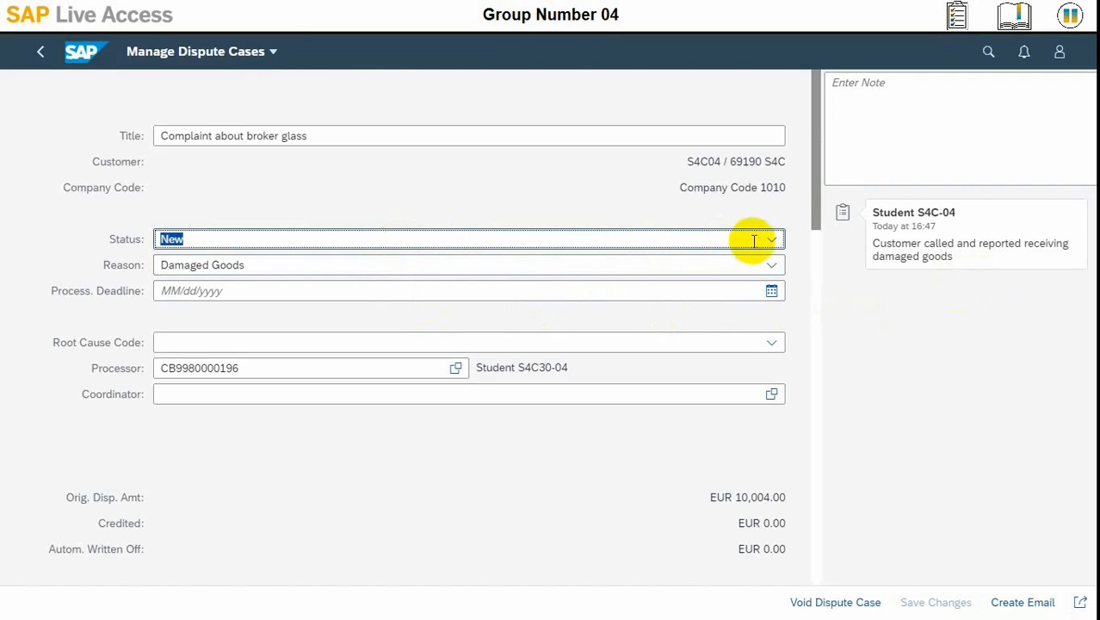
pyautogui.click(771, 238)
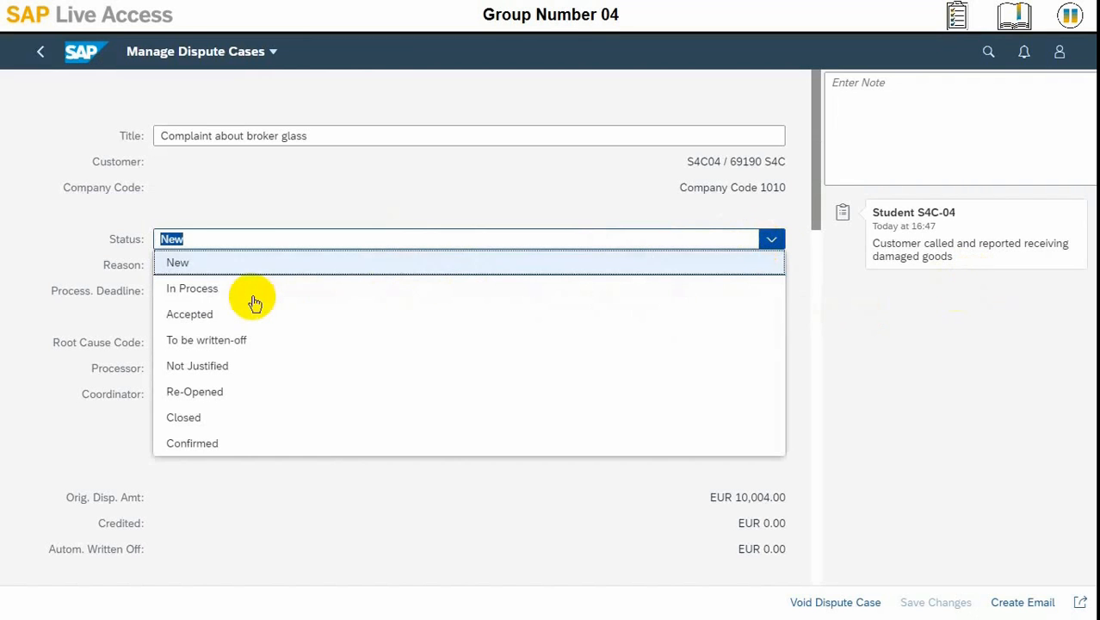
pyautogui.click(193, 288)
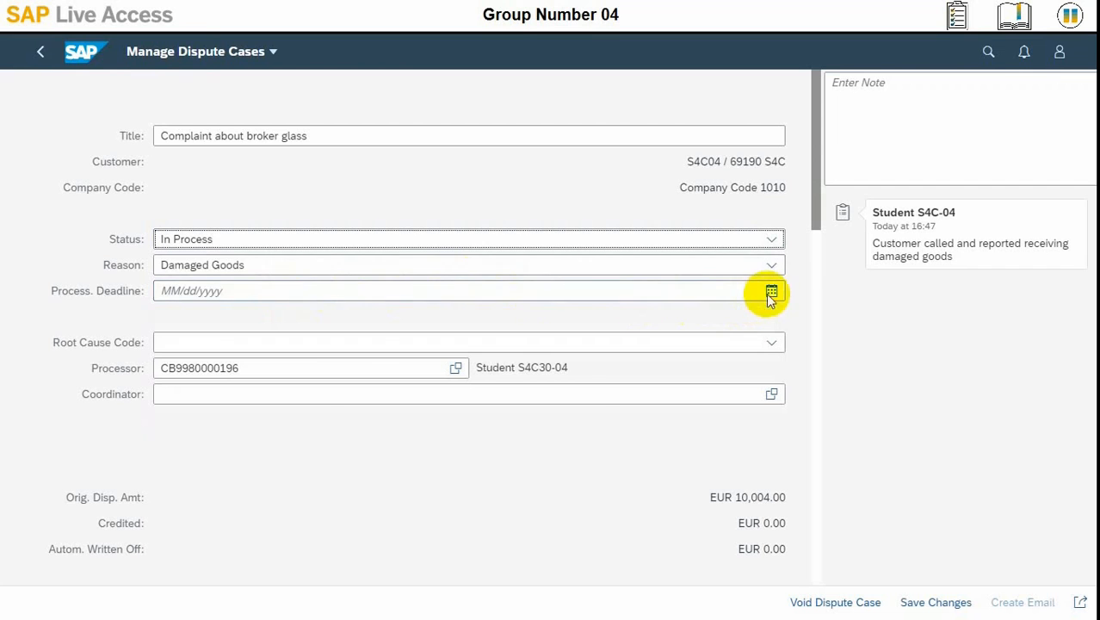
pyautogui.click(771, 290)
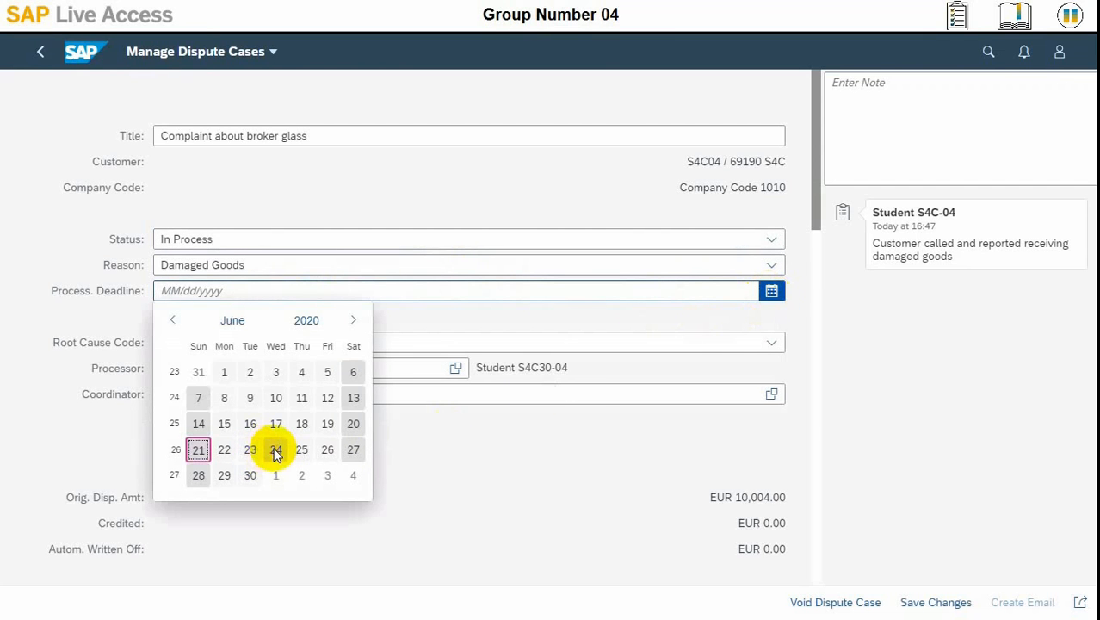
pyautogui.click(275, 447)
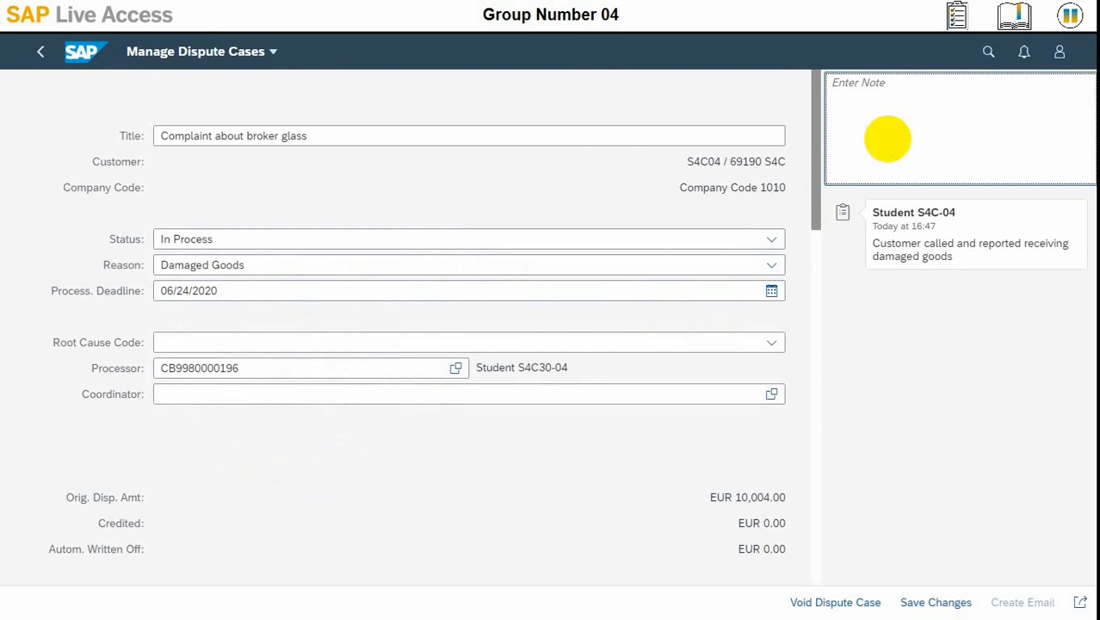
# Enter the note 'Taken over the dispute case, verify whether this is justified.'.
pyautogui.write('Taken')
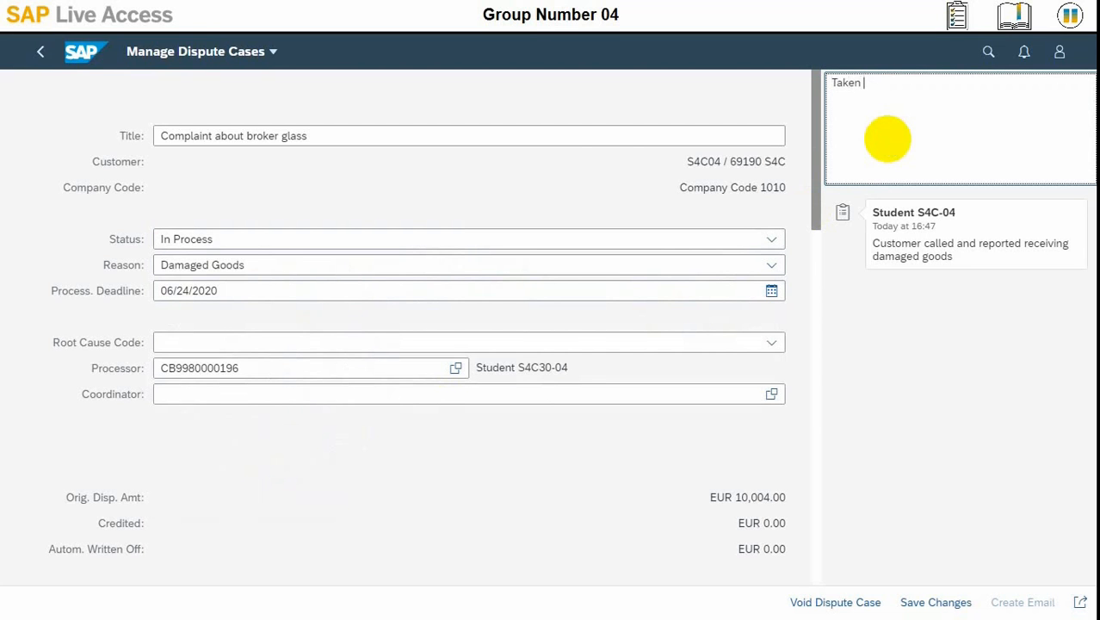
pyautogui.write('over the')
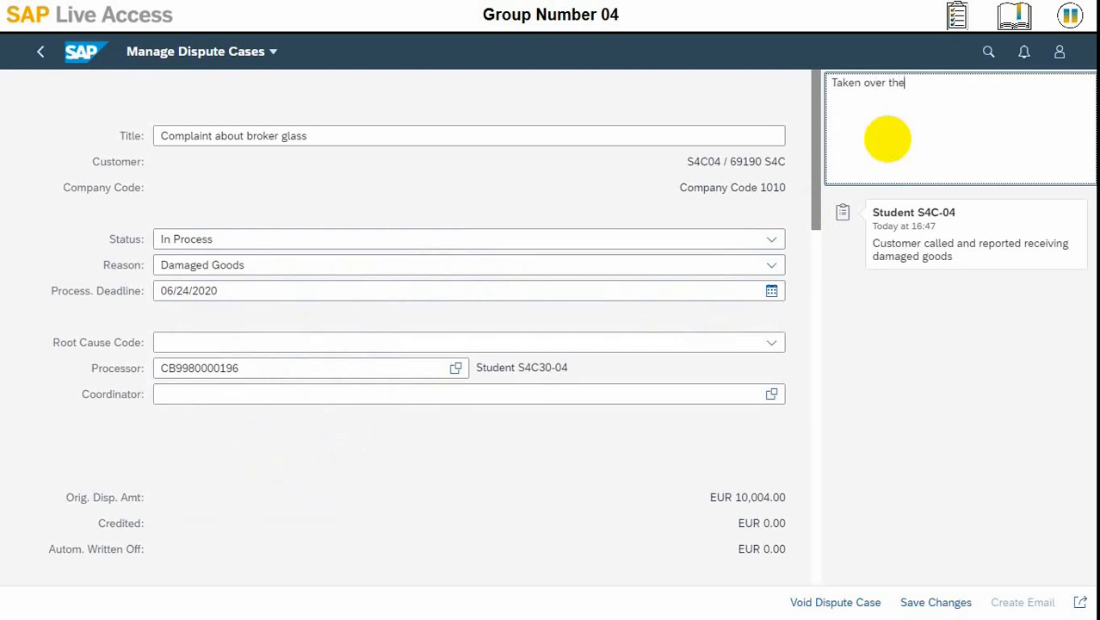
pyautogui.write('dispute case. Will')
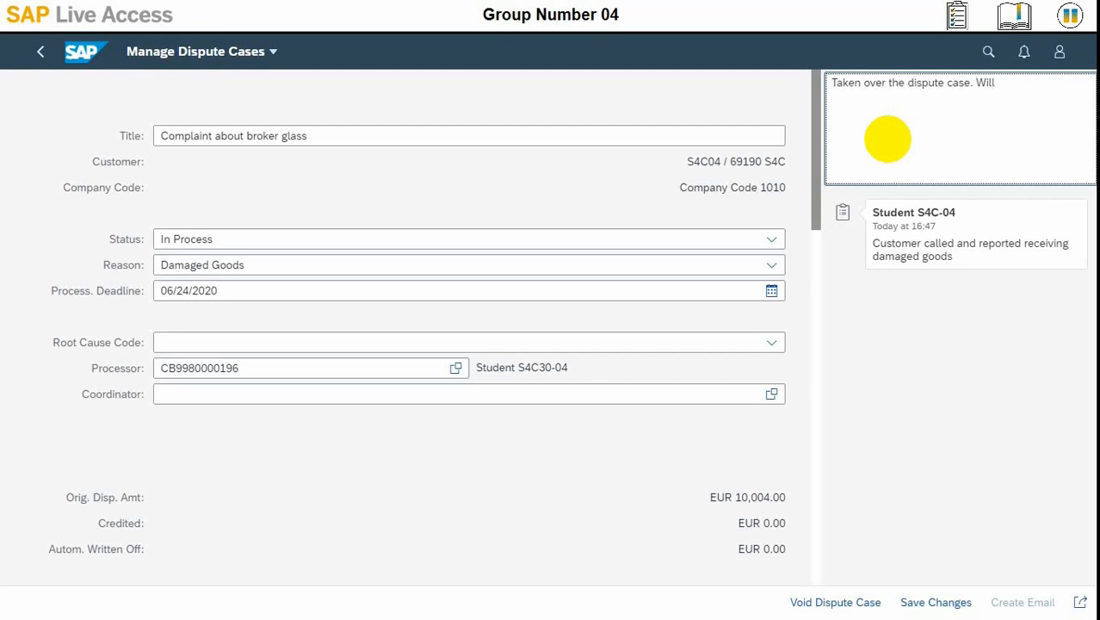
pyautogui.write('verify we')
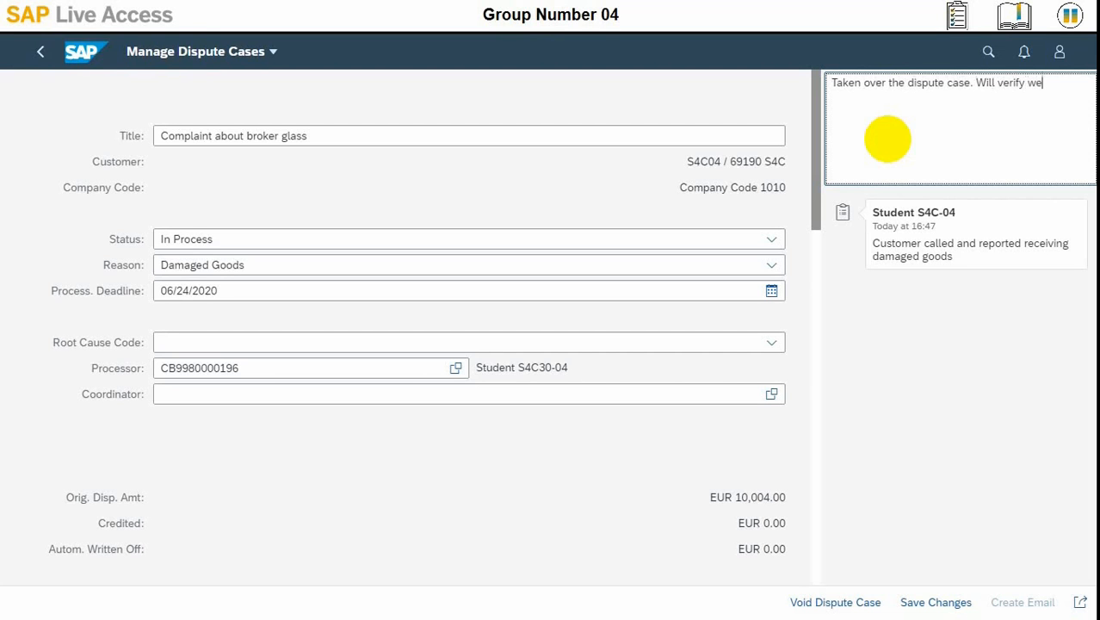
pyautogui.write('whether the case')
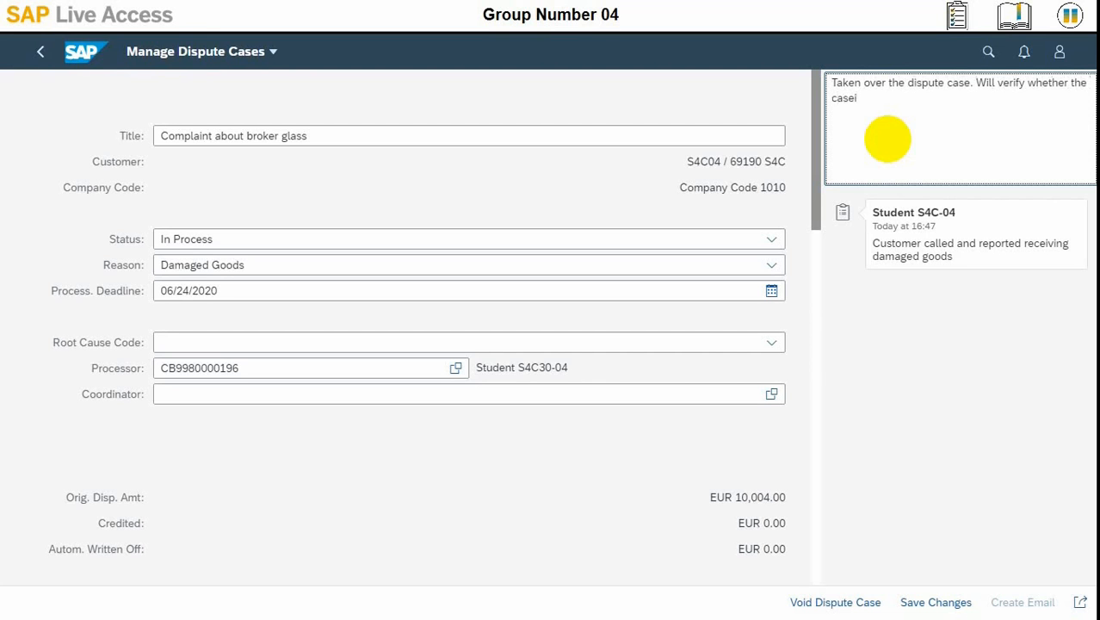
pyautogui.write('is justified or not')
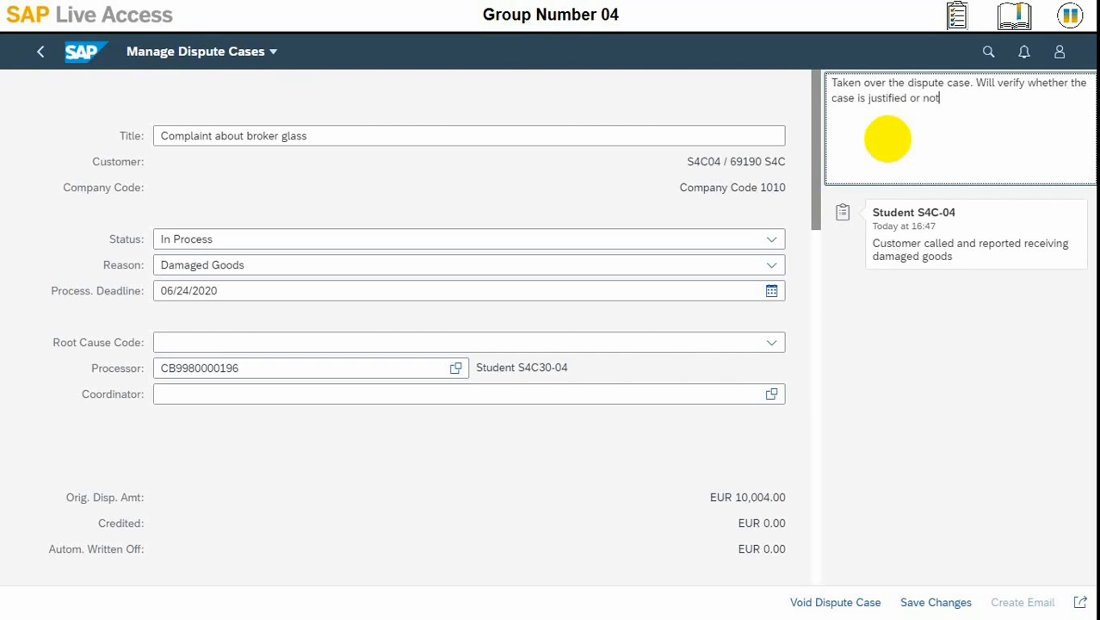
pyautogui.write('.')
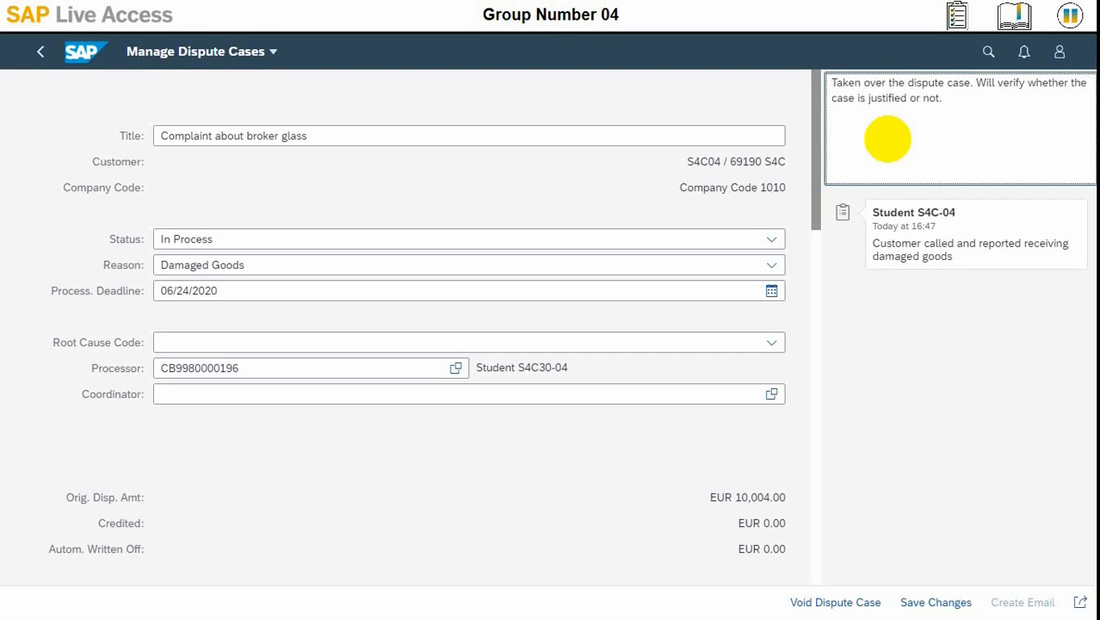